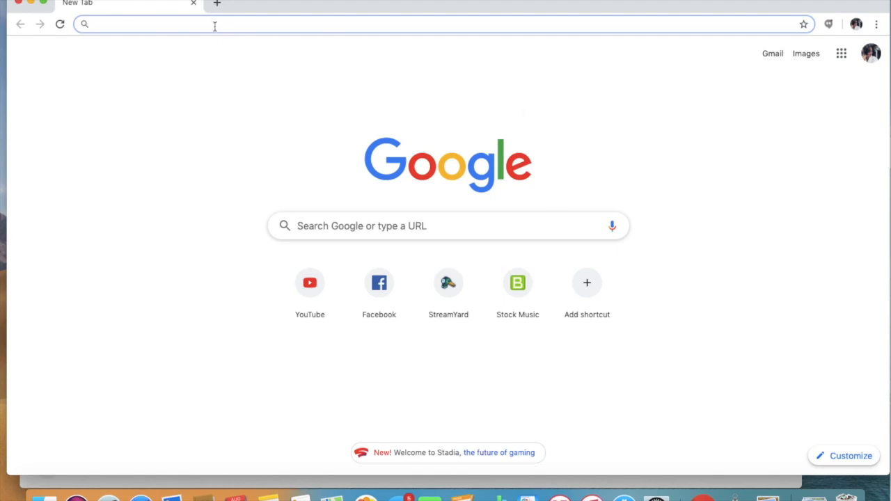
mouse_move(163, 27)
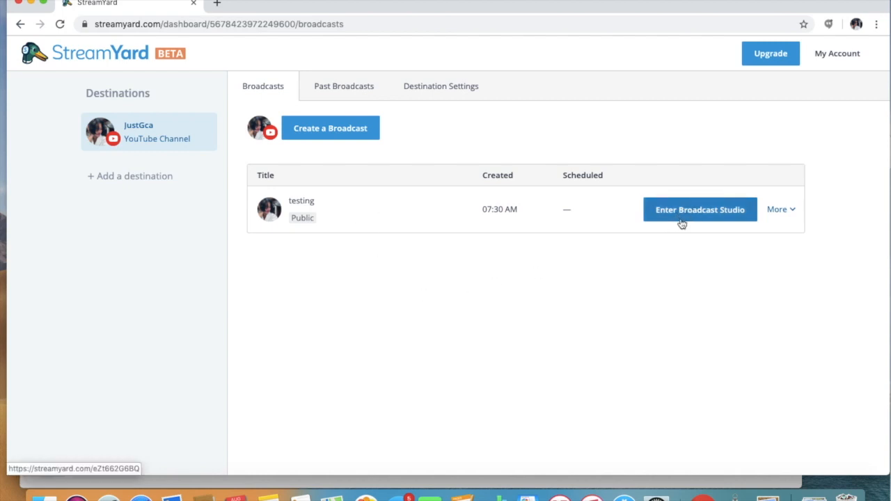
mouse_move(391, 160)
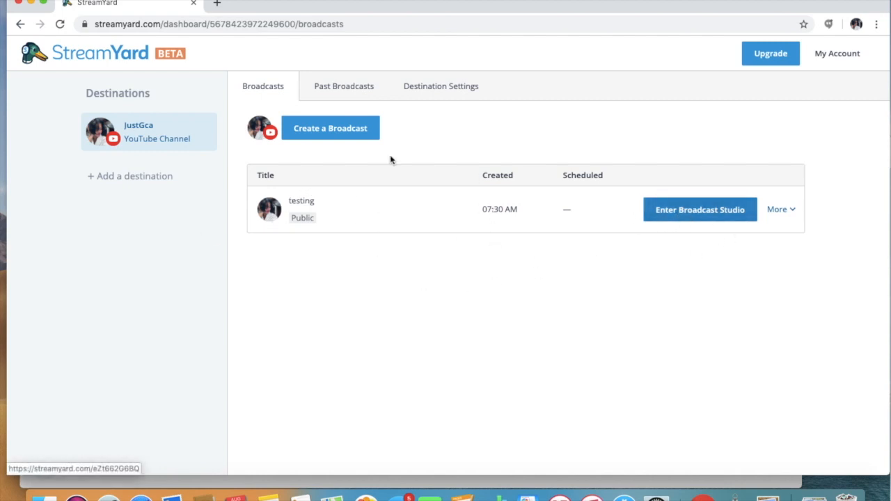
Create an unlisted broadcast titled 'Hello Testing' with an empty description
click(329, 128)
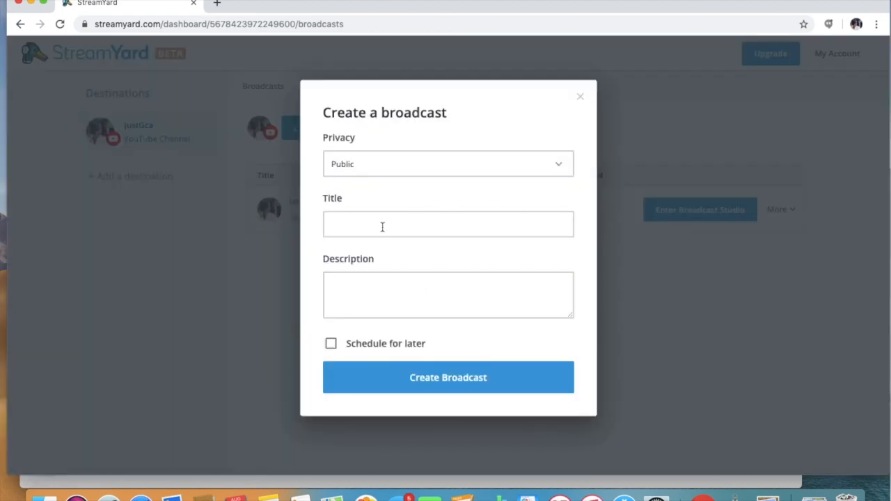
text(Hello Testing)
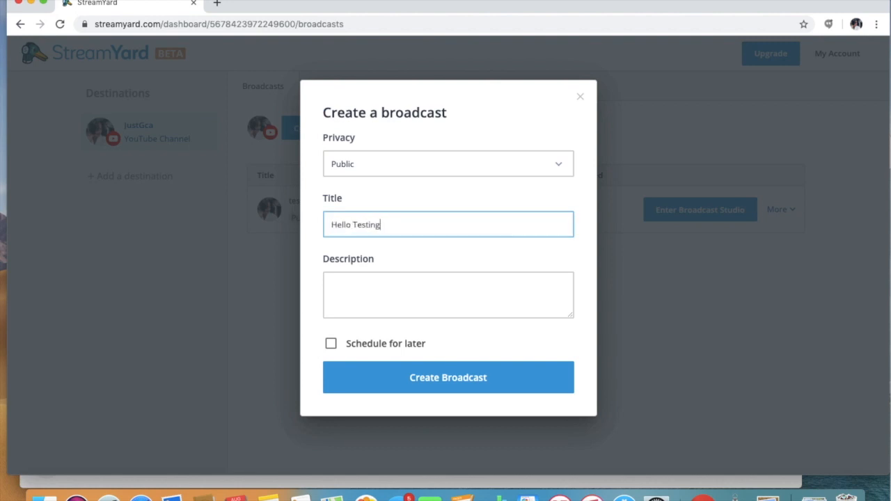
click(448, 164)
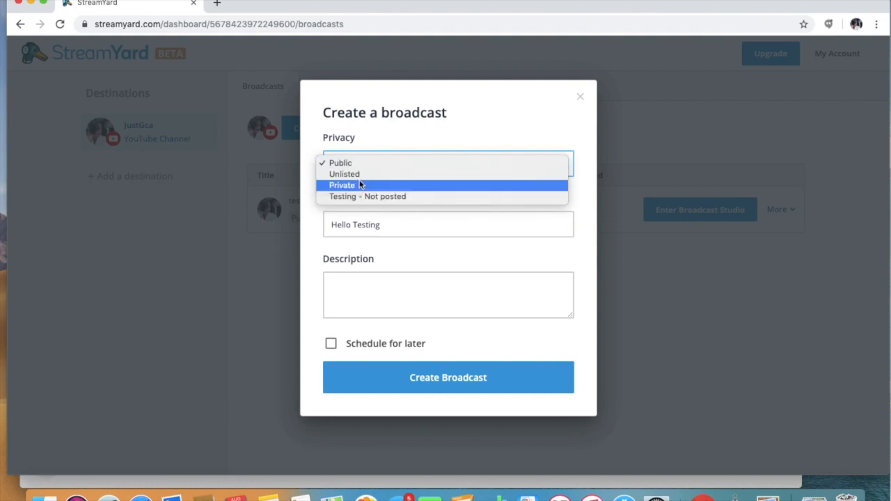
click(344, 172)
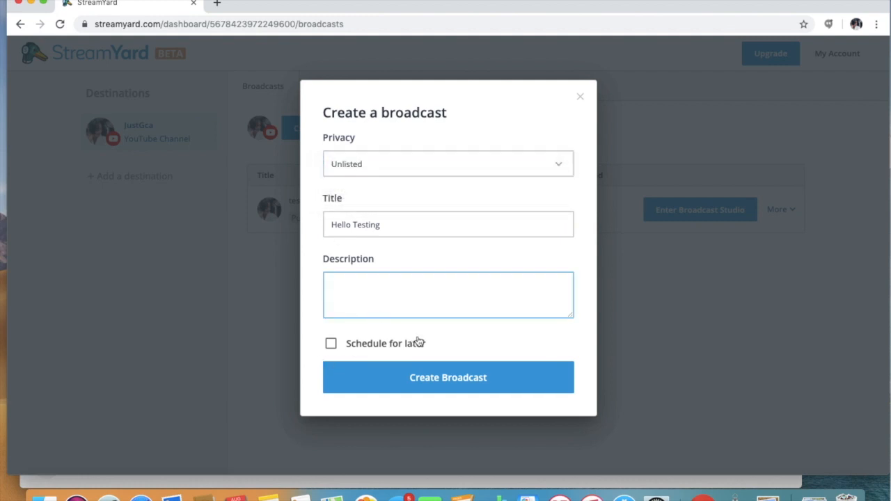
text(#)
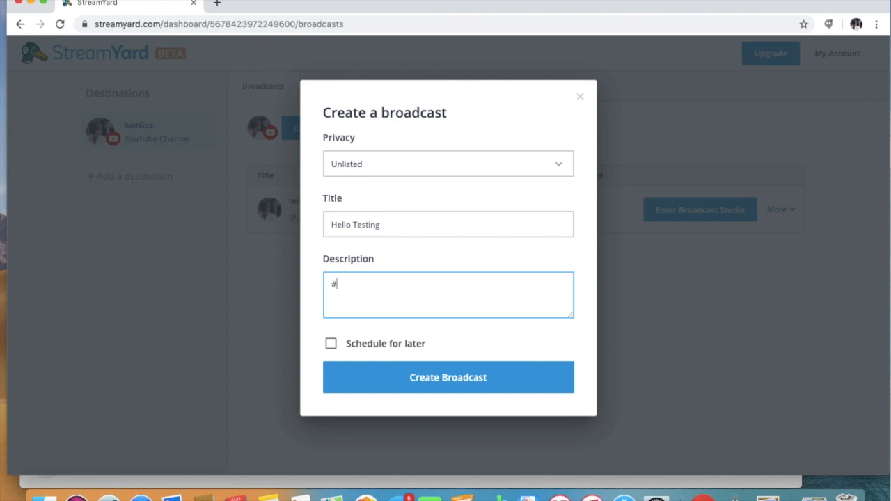
key(Backspace)
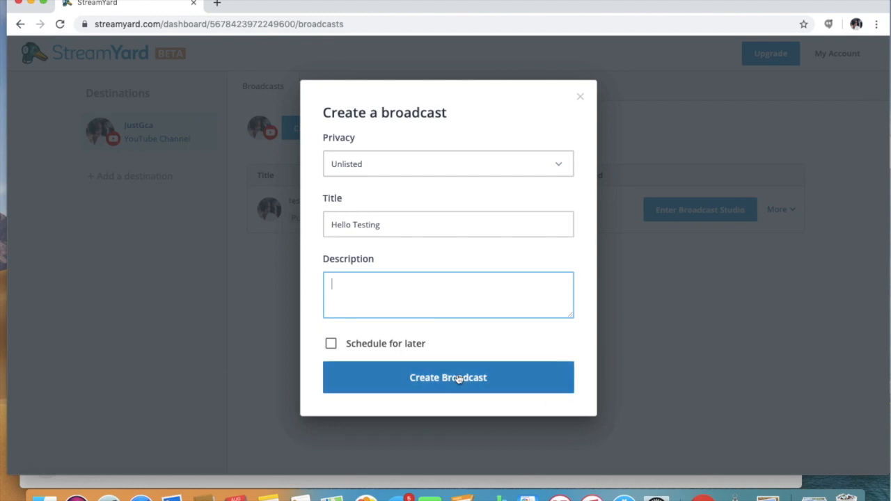
click(448, 377)
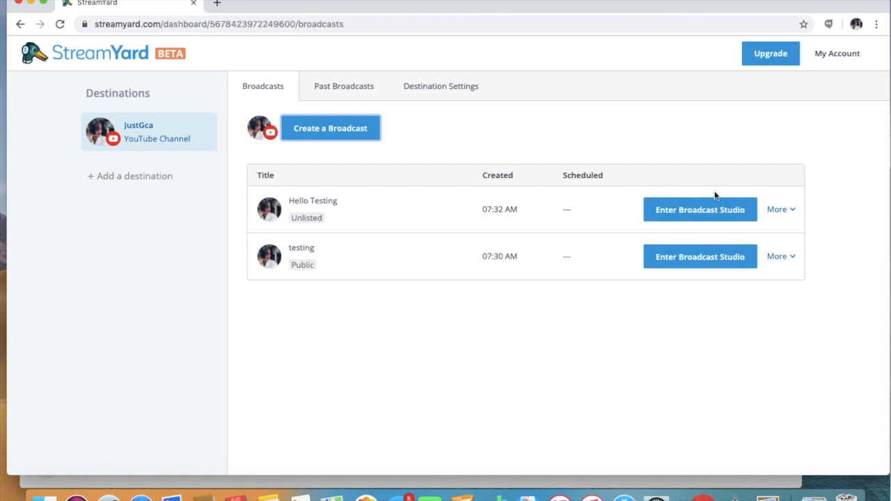
Set the camera resolution to High Definition (720p) and enter the broadcast studio
click(698, 209)
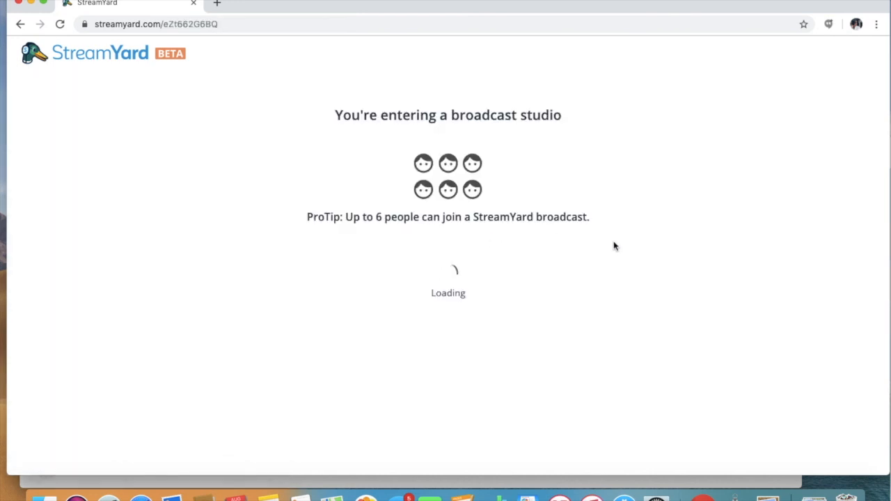
mouse_move(582, 236)
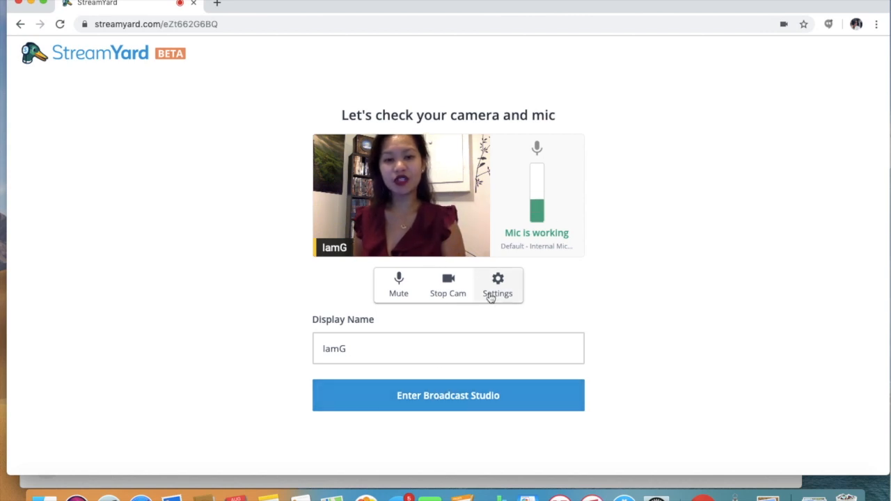
click(499, 285)
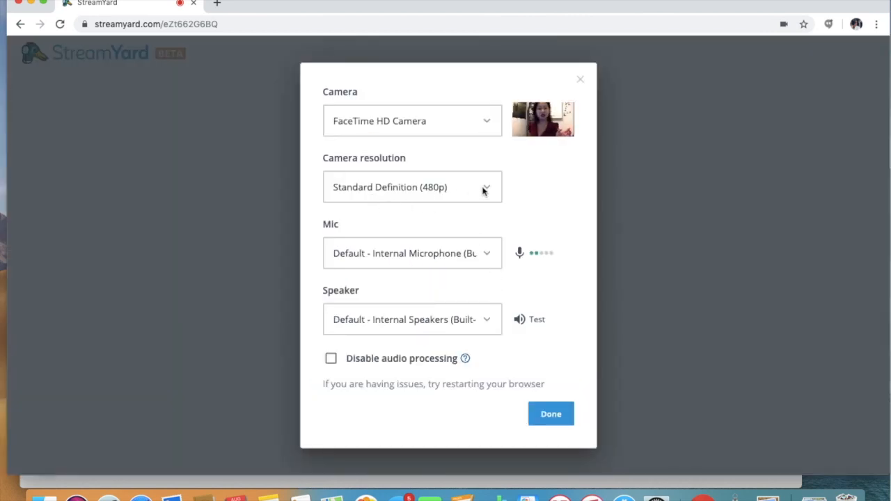
click(412, 187)
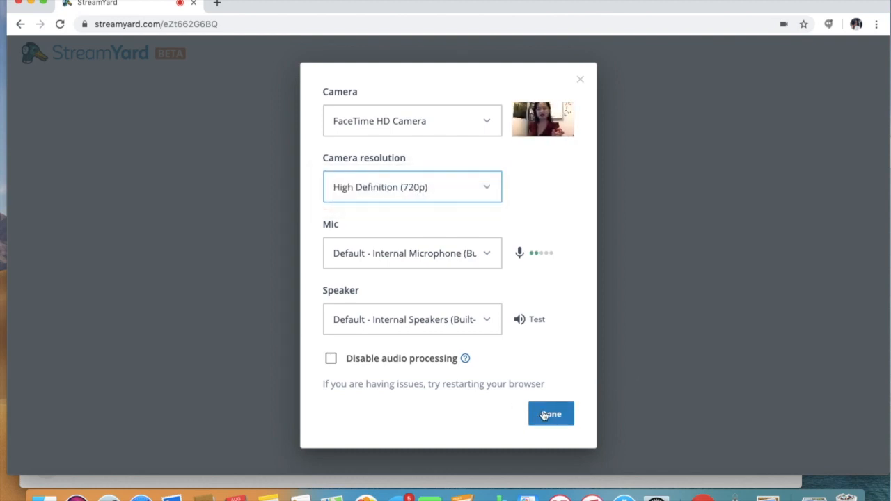
click(551, 413)
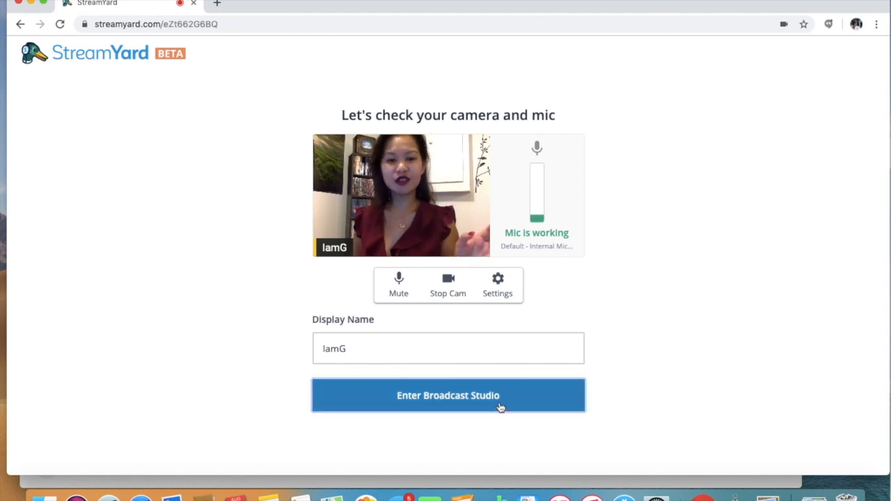
click(448, 395)
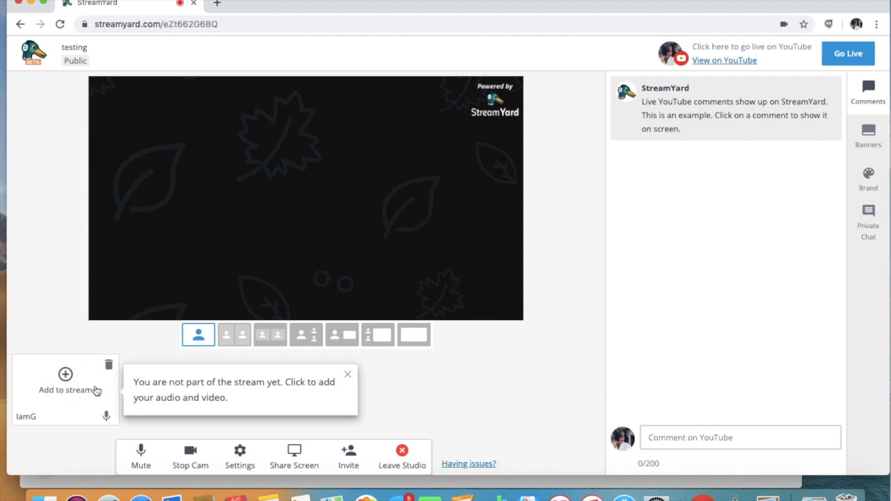
mouse_move(46, 401)
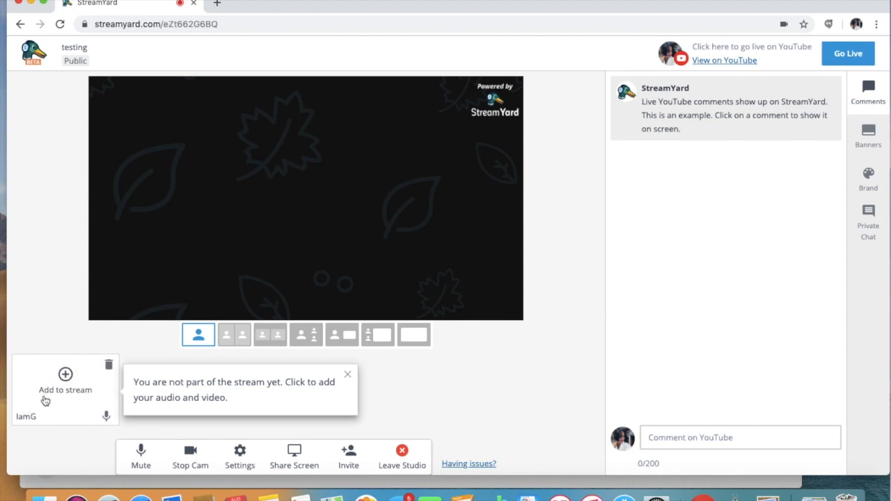
Add your own camera feed to the stream and go live on YouTube
click(64, 375)
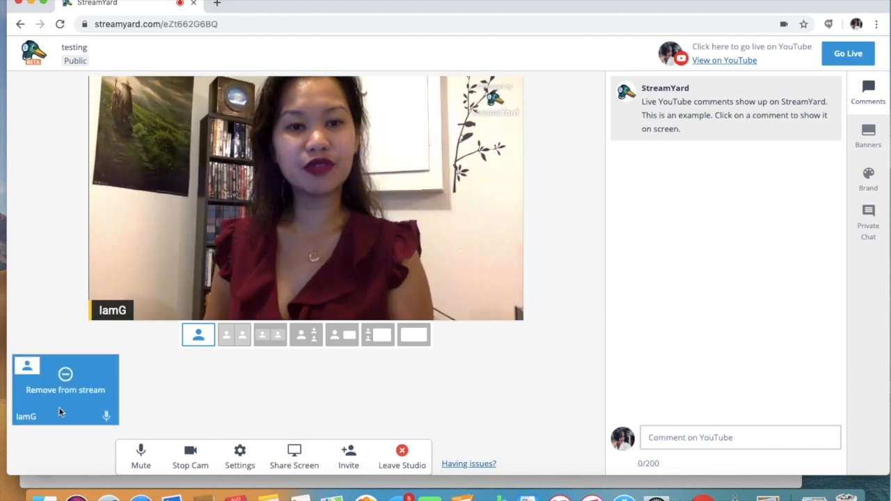
mouse_move(270, 281)
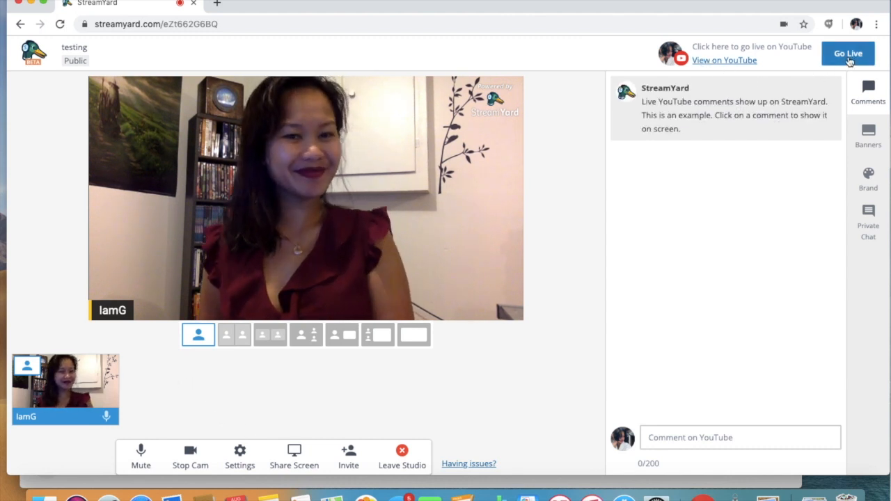
click(846, 52)
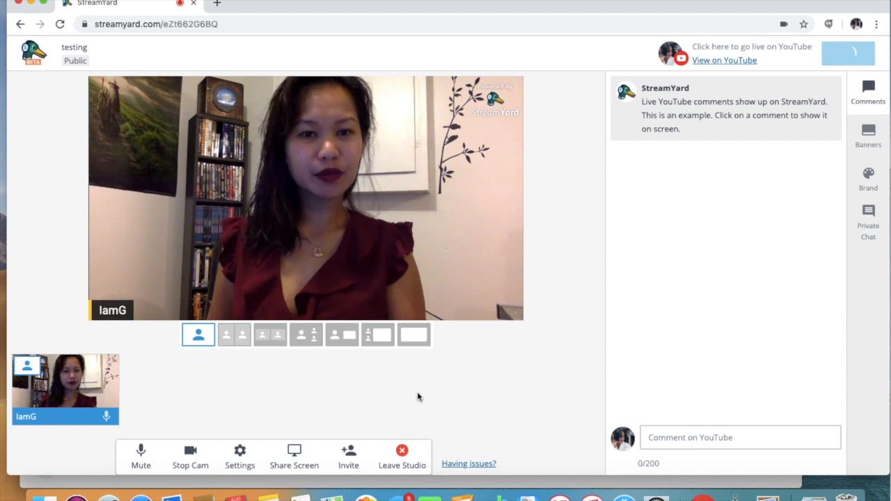
click(835, 53)
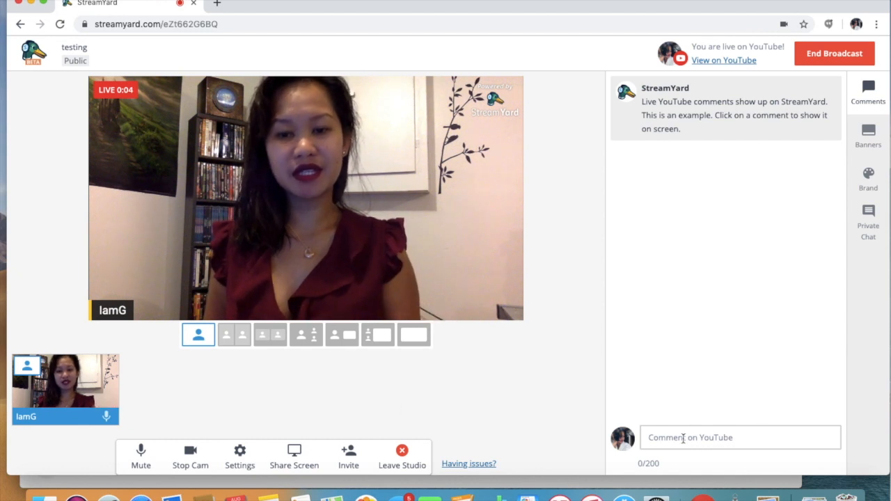
Post a 'hello' comment to YouTube, show it on the stream, and bring up the banners list
click(740, 437)
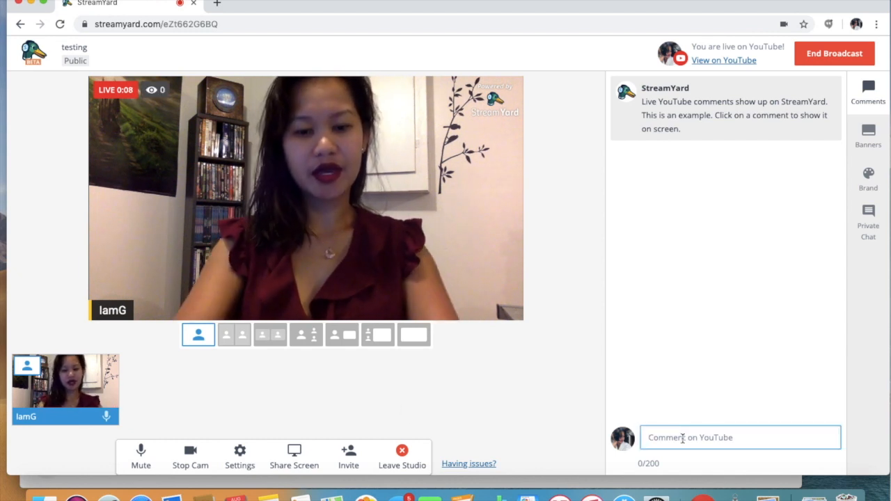
text(hello)
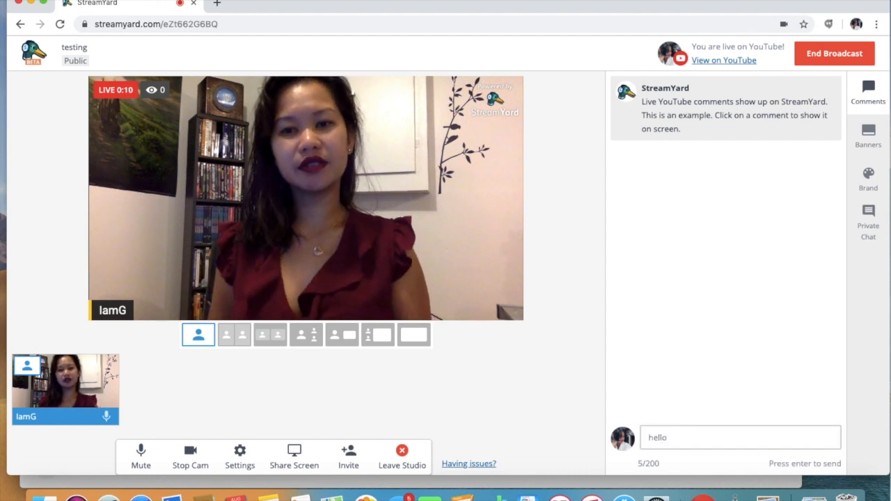
key(Enter)
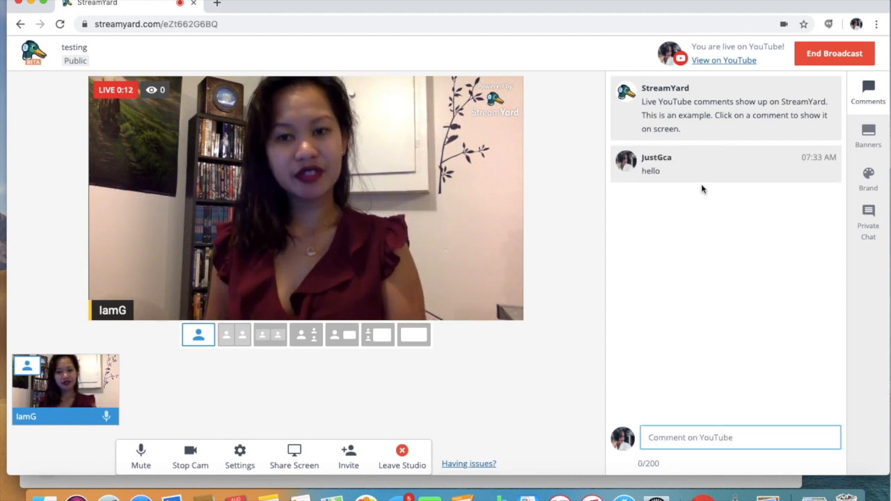
click(724, 164)
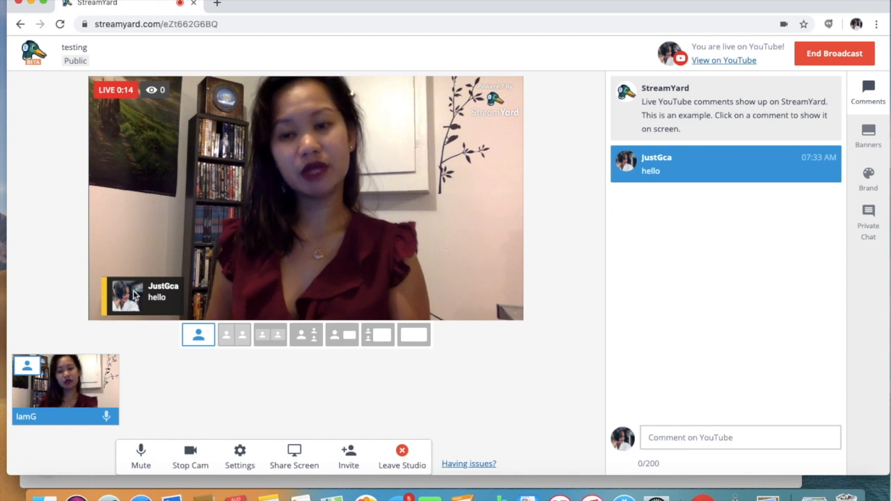
click(868, 131)
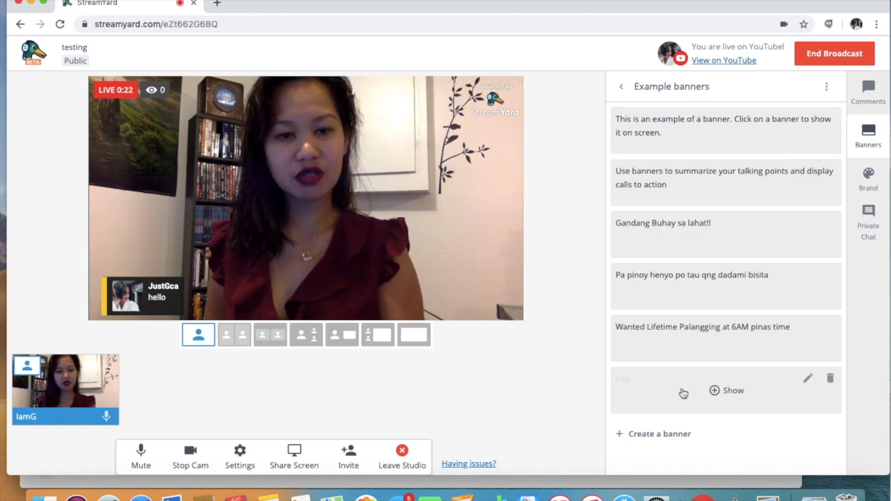
Show the 'Hey' banner, try the Default theme, keep Minimal, and return to the comments list
click(723, 390)
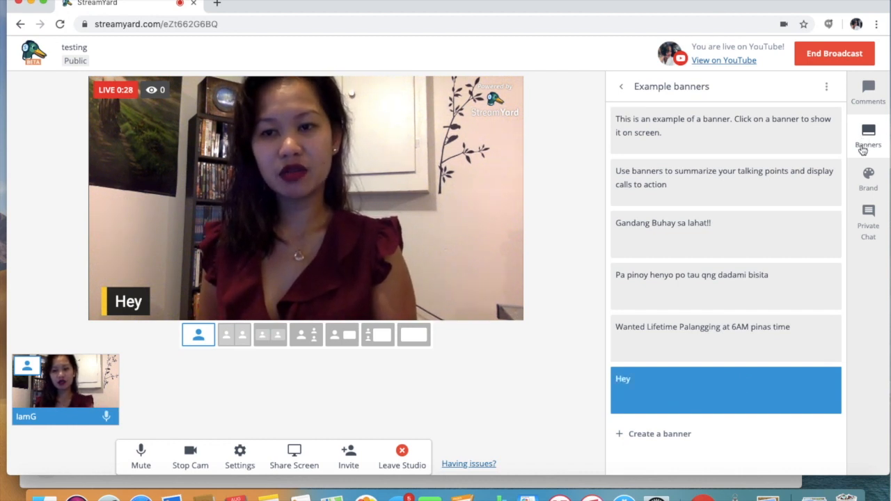
click(867, 178)
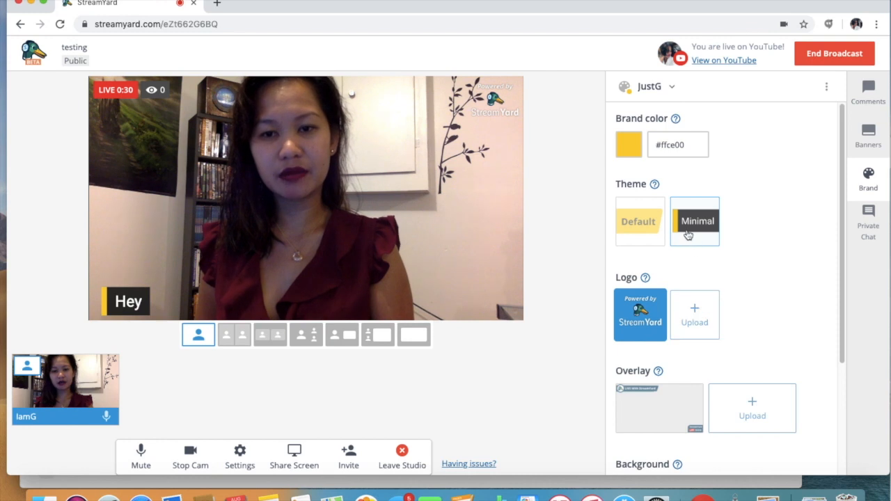
click(639, 220)
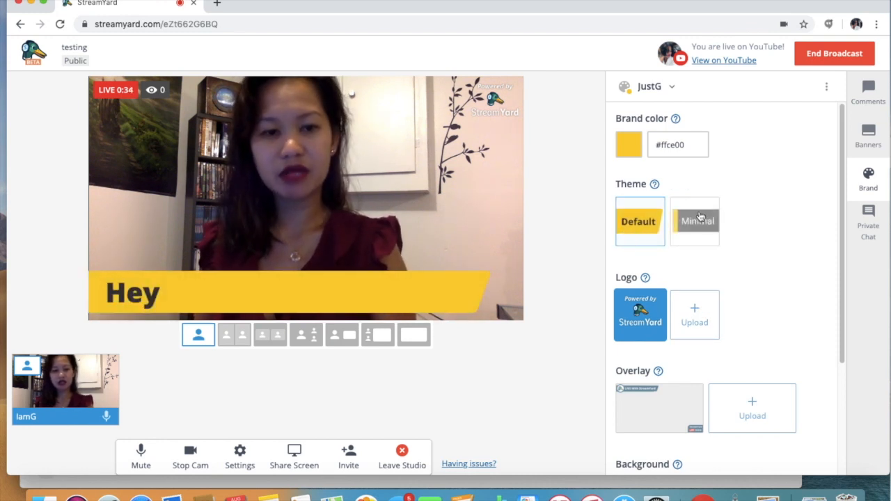
click(628, 144)
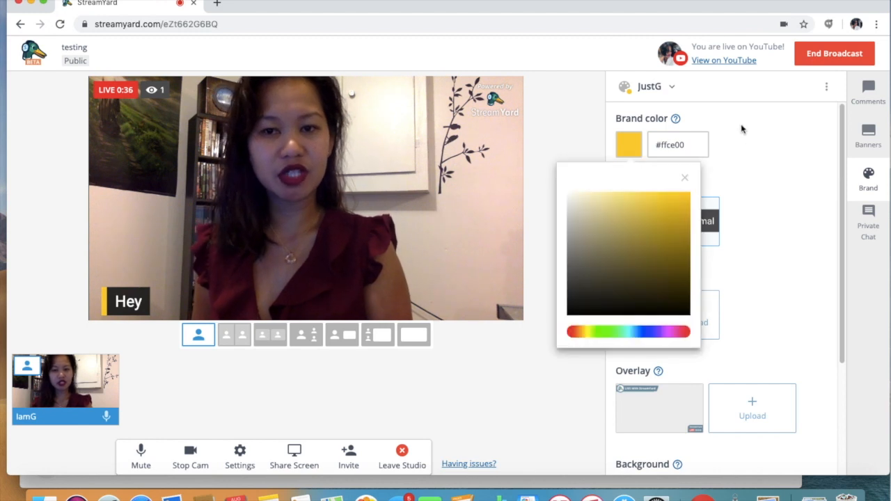
click(685, 178)
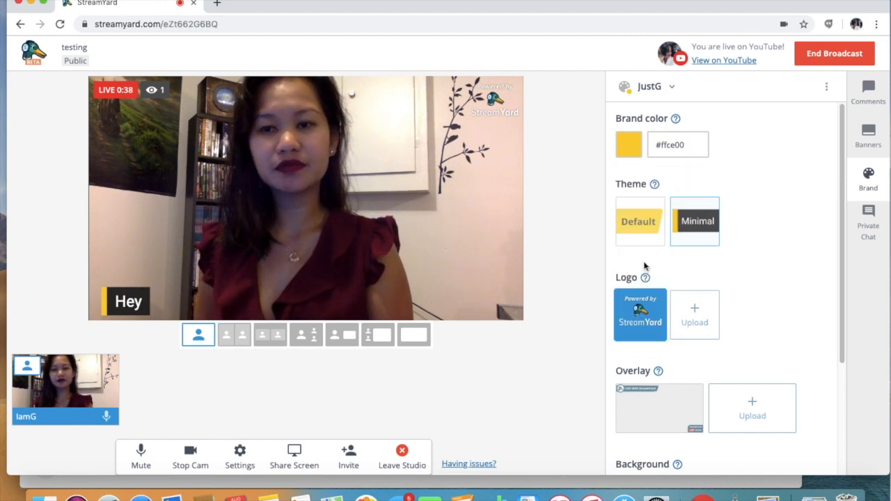
click(867, 94)
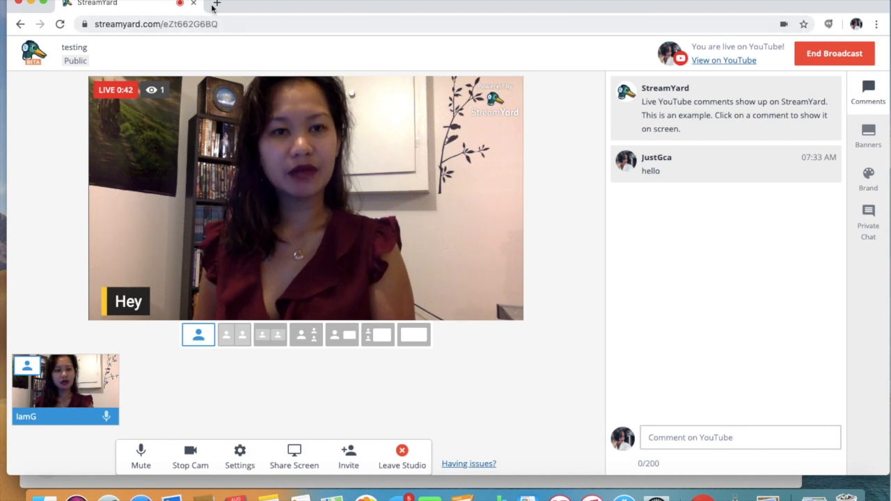
mouse_move(214, 5)
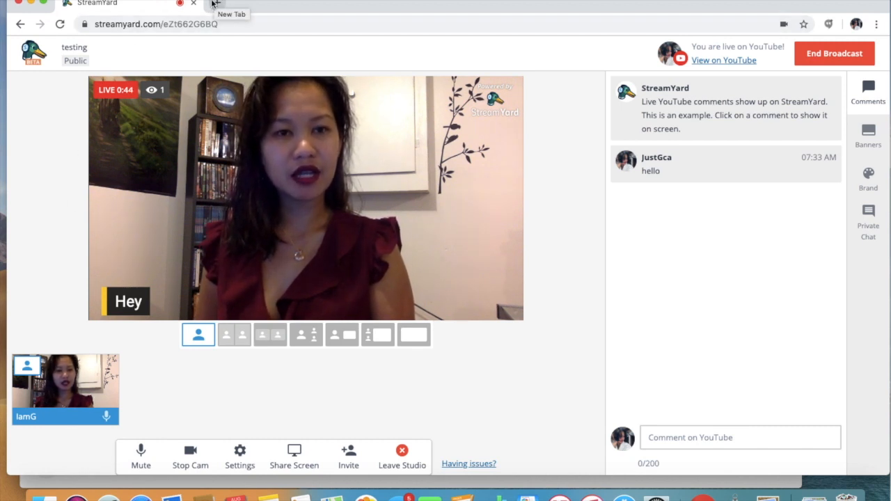
Open YouTube in a new tab and watch the live 'testing' broadcast with its chat
click(211, 7)
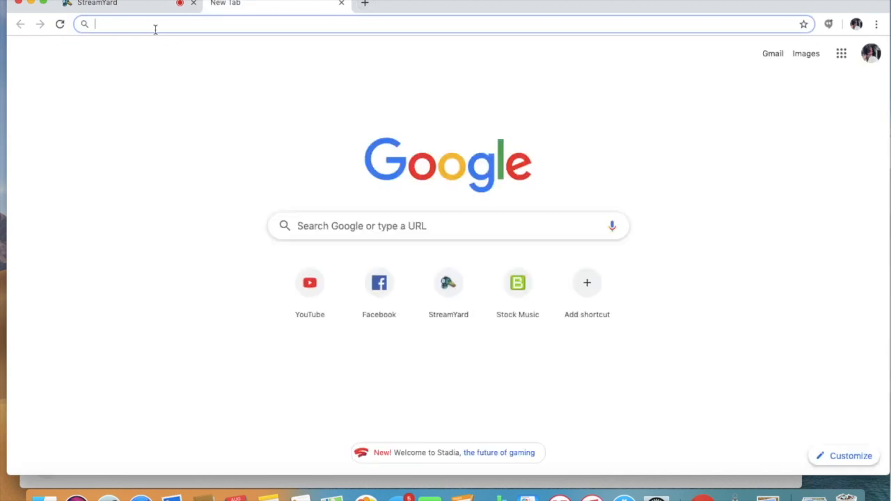
text(y)
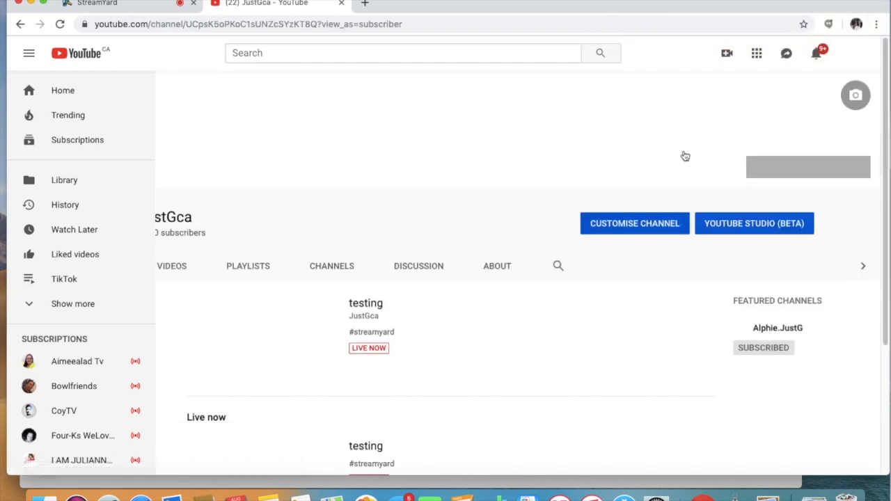
click(365, 303)
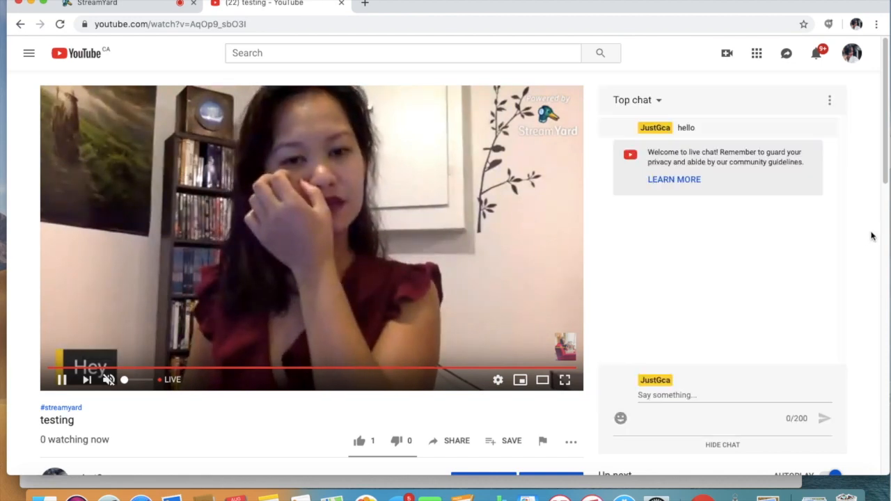
scroll(down, 3)
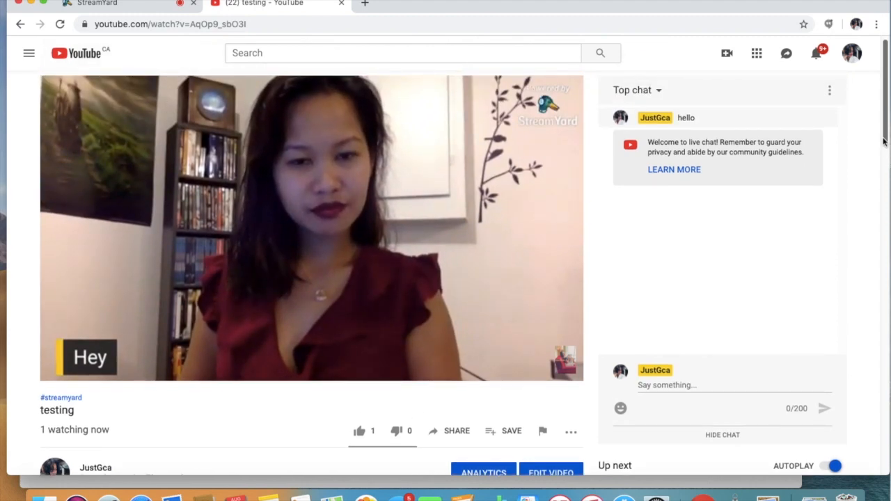
scroll(down, 3)
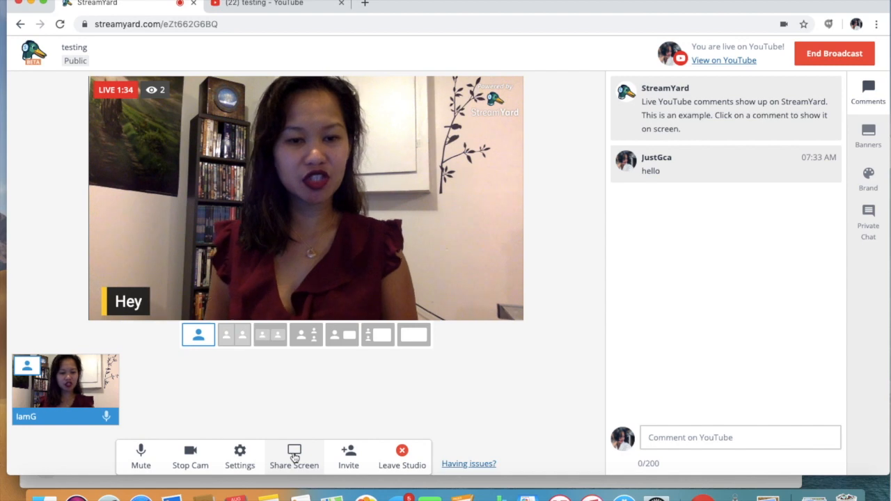
Share the lake photo application window and show it alone filling the broadcast frame
click(293, 453)
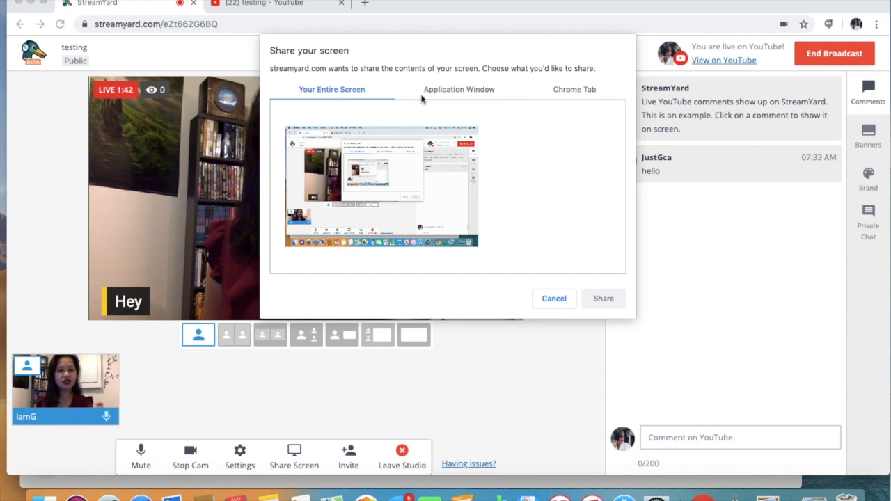
click(458, 89)
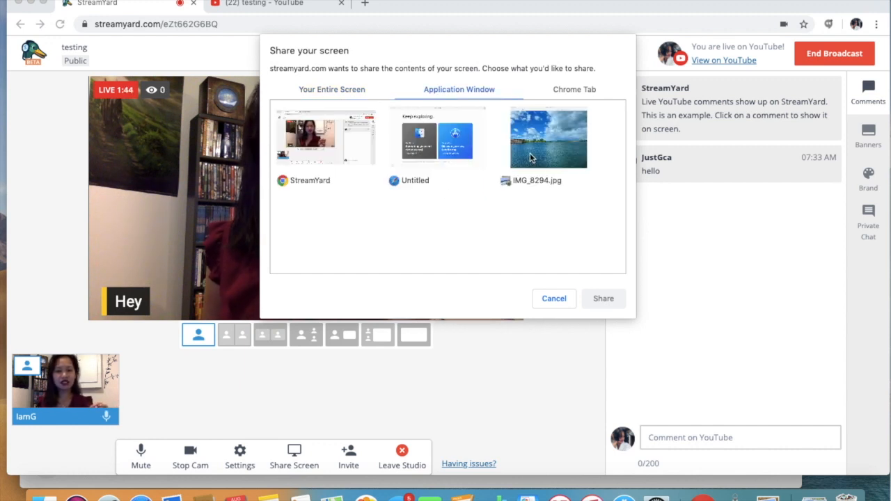
mouse_move(540, 168)
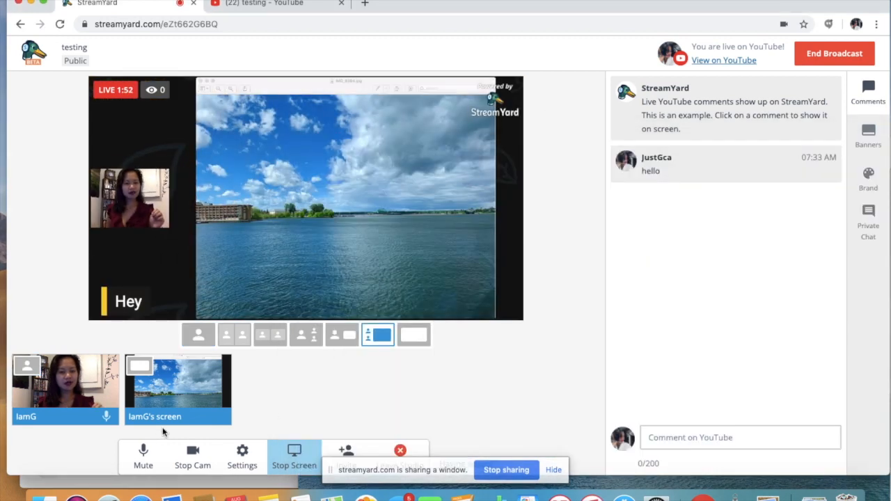
click(414, 334)
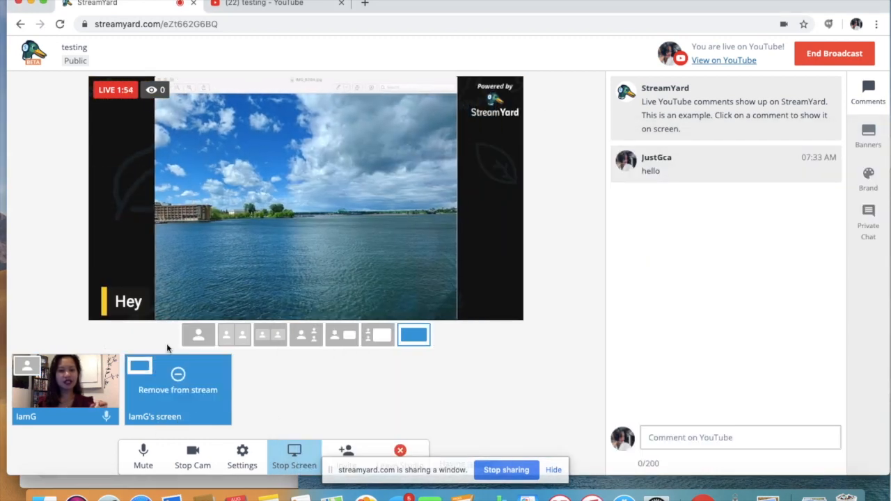
mouse_move(253, 424)
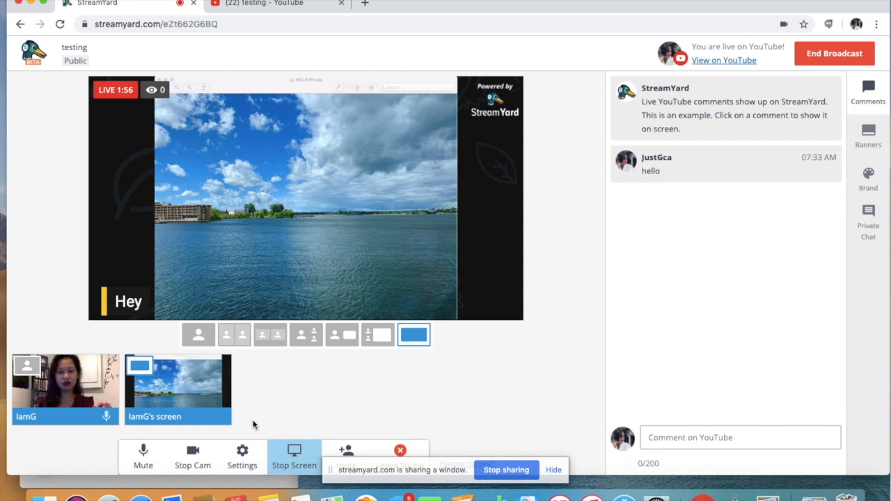
click(278, 4)
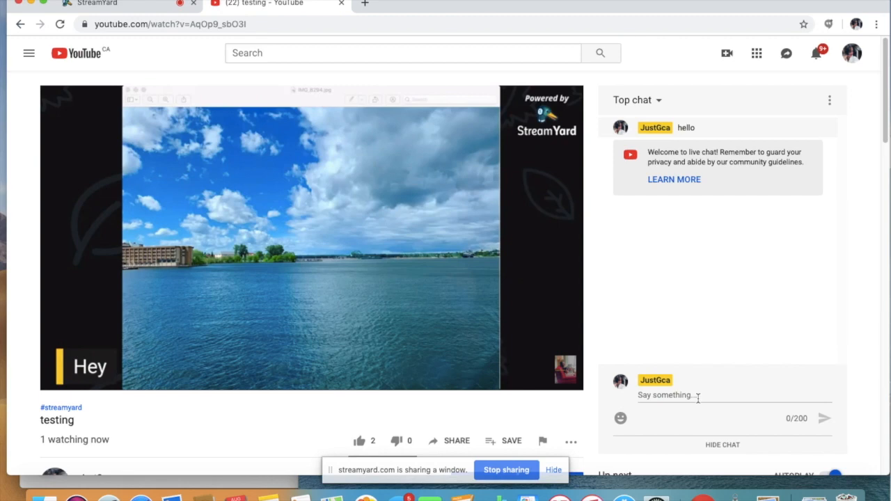
mouse_move(753, 401)
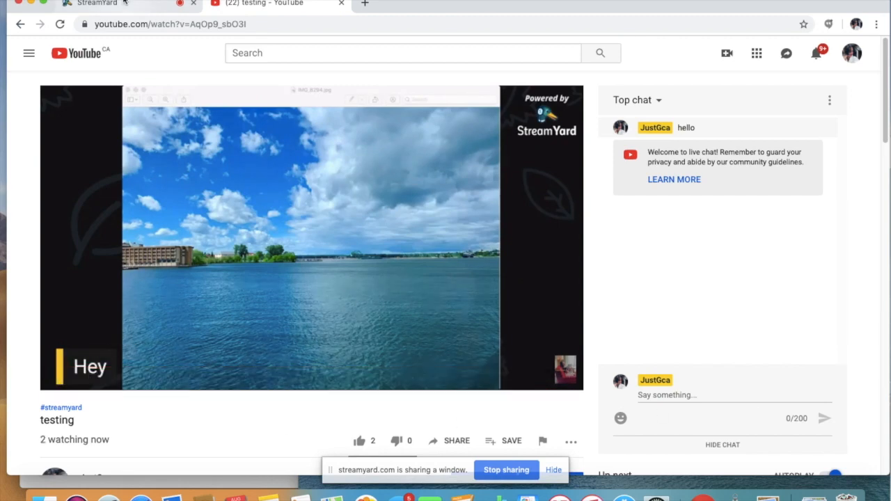
Try camera-only, side-by-side and photo-with-camera-inset layouts, then stop sharing the photo
click(98, 3)
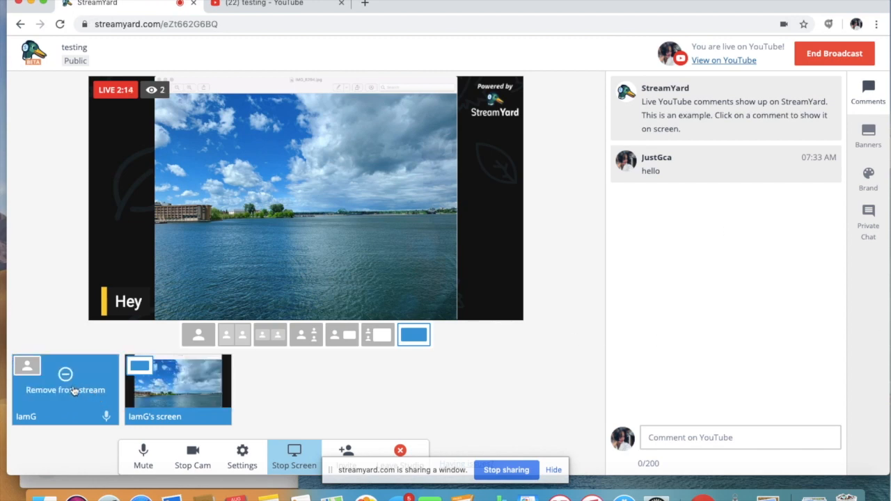
click(270, 334)
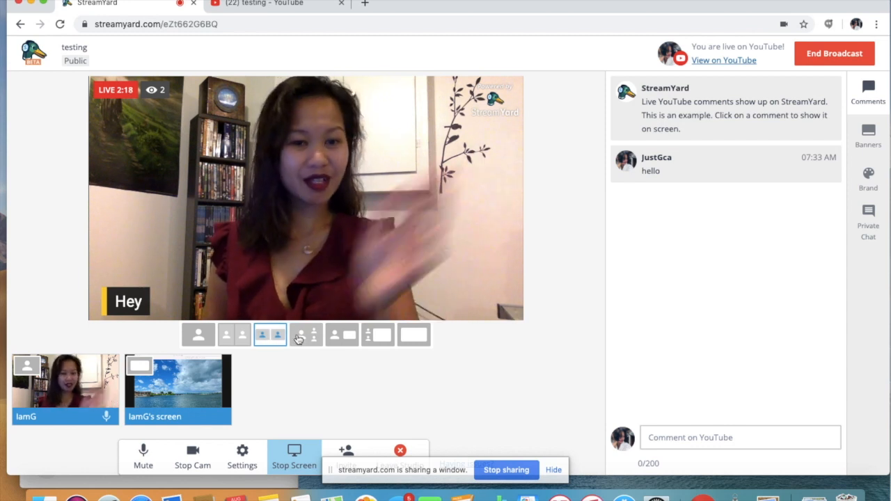
click(306, 334)
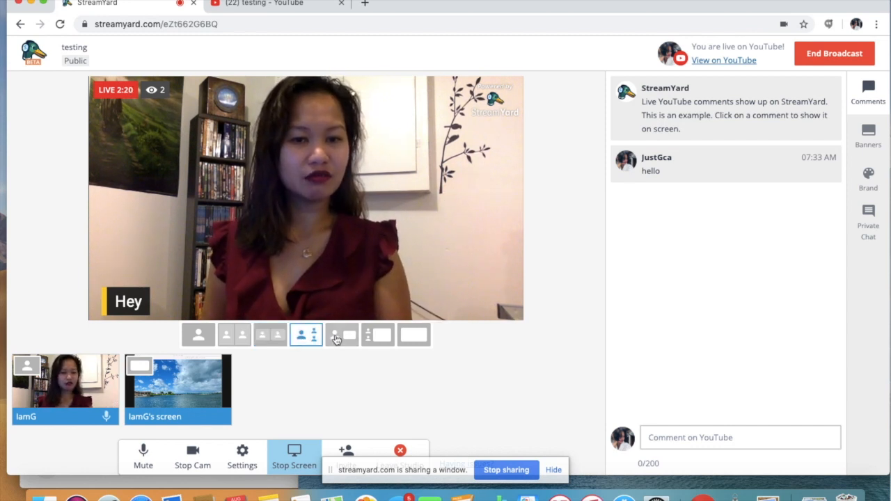
click(341, 334)
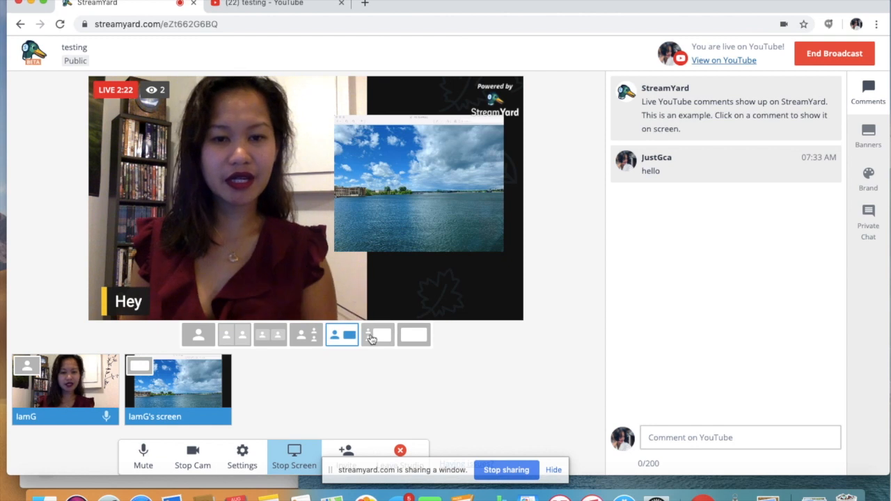
click(377, 334)
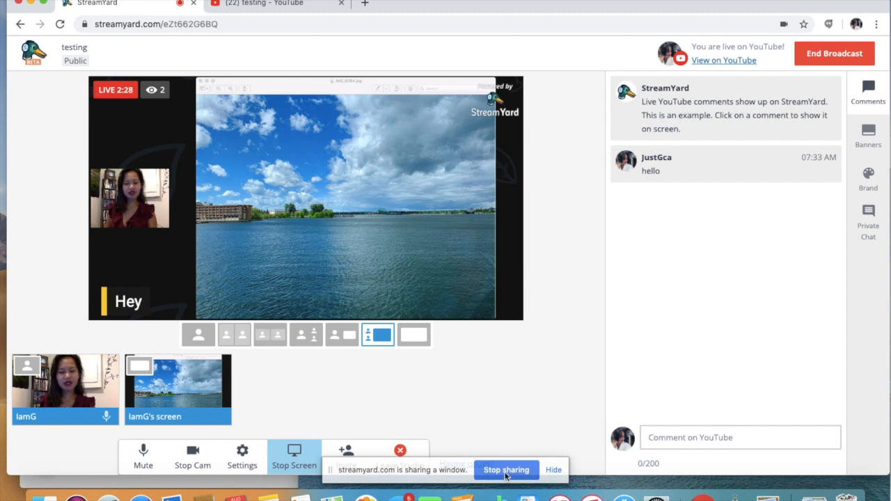
click(507, 469)
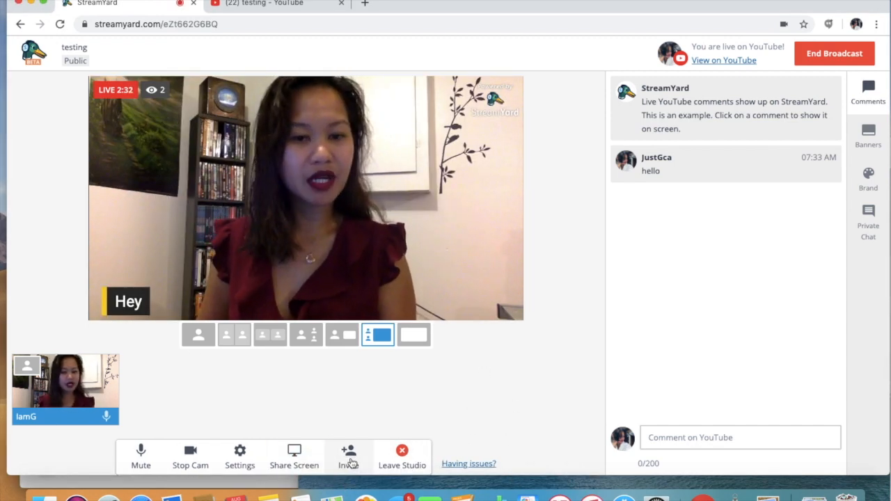
Copy the guest invite link and place it in the YouTube comment box
click(348, 451)
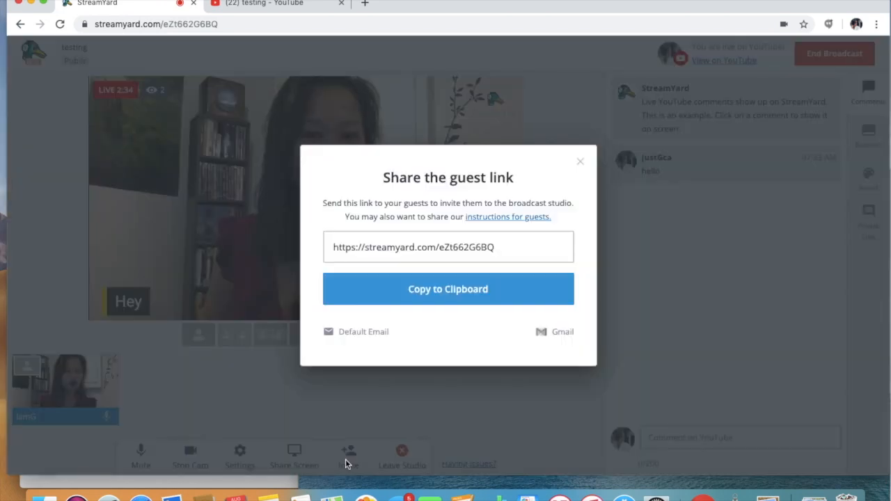
click(579, 161)
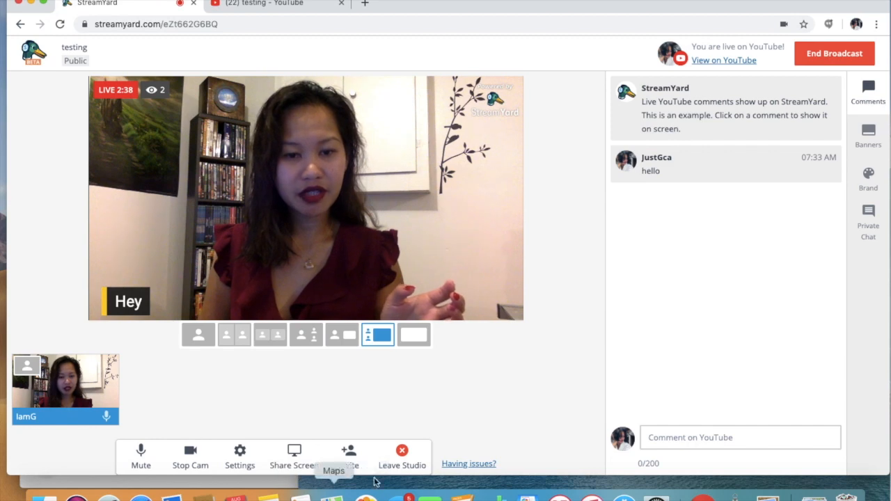
click(348, 452)
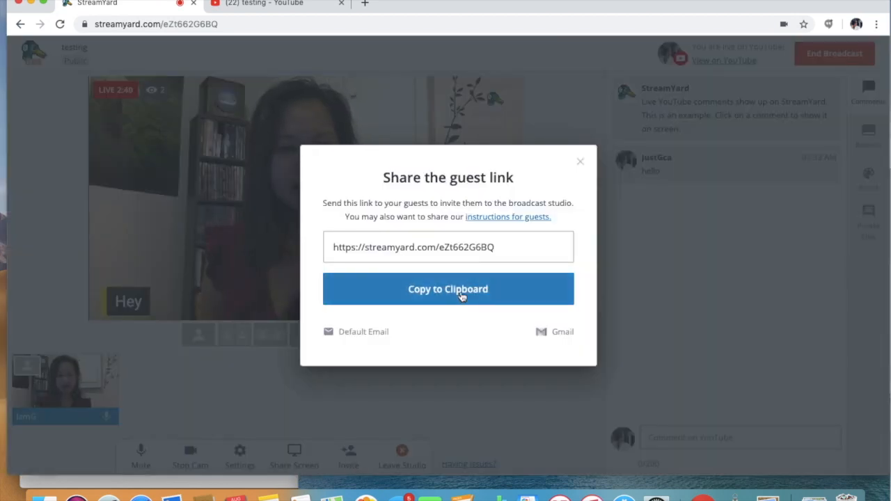
click(579, 161)
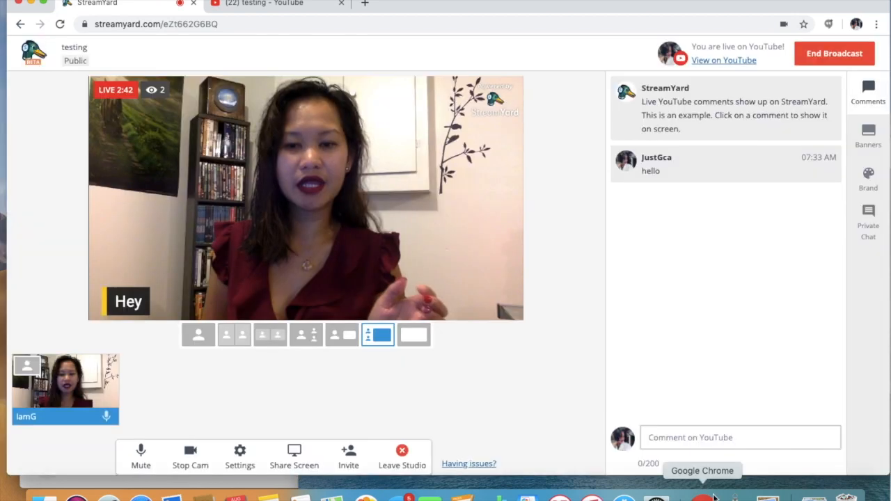
click(741, 437)
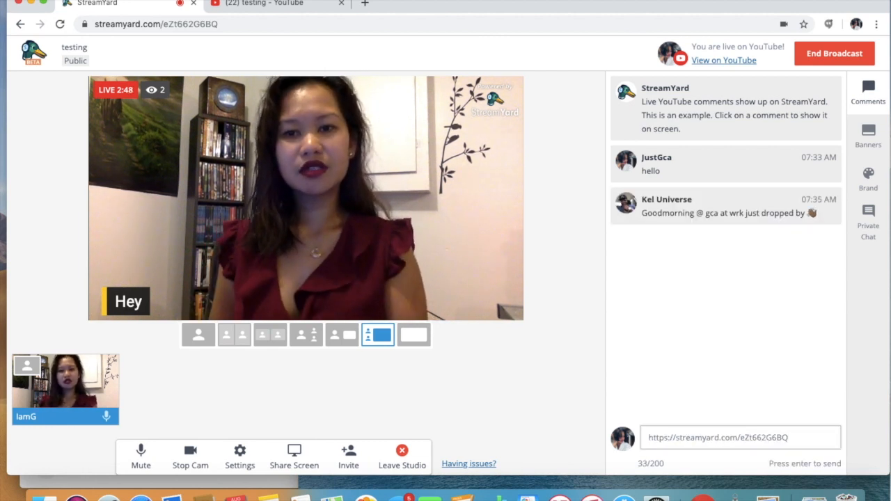
Send the guest invite link as a YouTube comment
key(Enter)
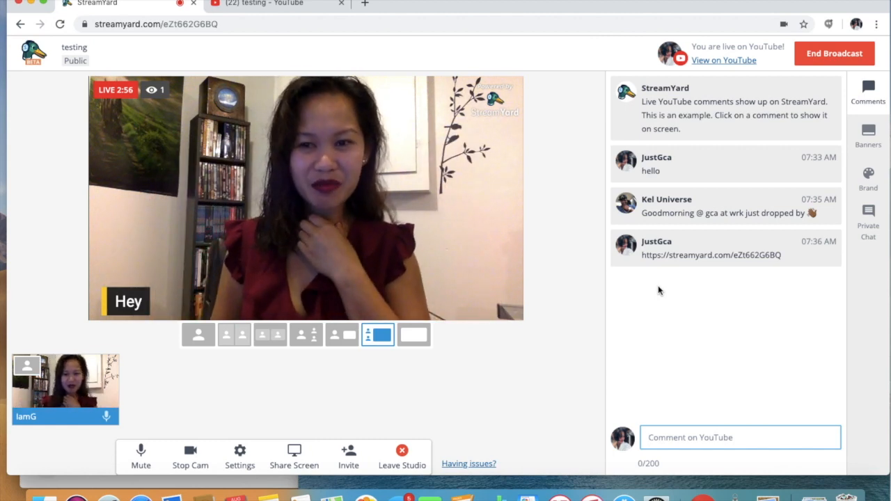
mouse_move(652, 293)
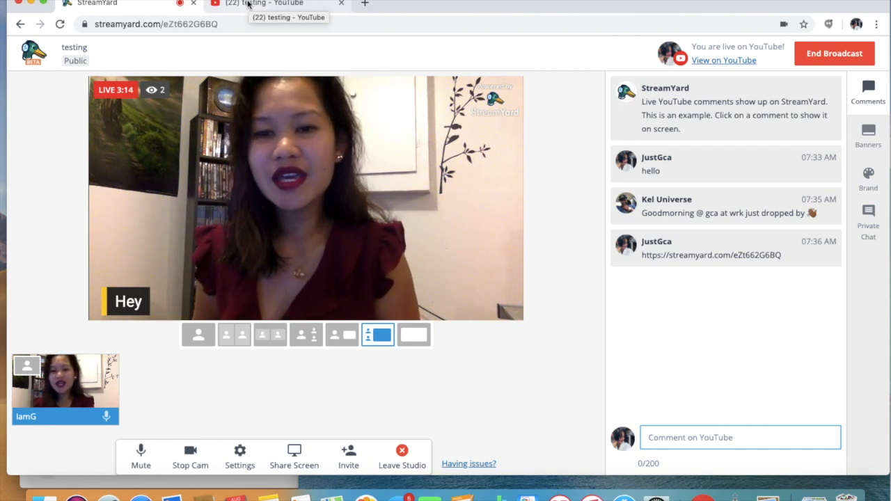
View the action menu for the posted link comment in YouTube's Top chat, then return to the StreamYard studio
click(267, 3)
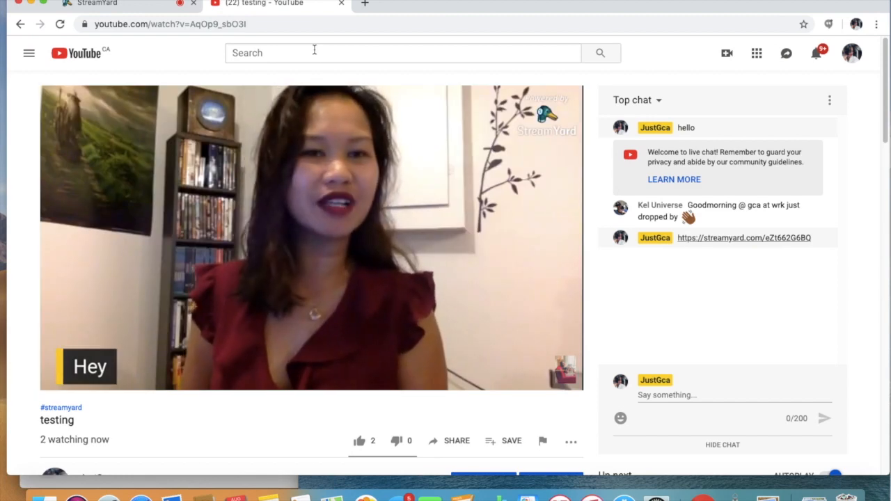
mouse_move(369, 106)
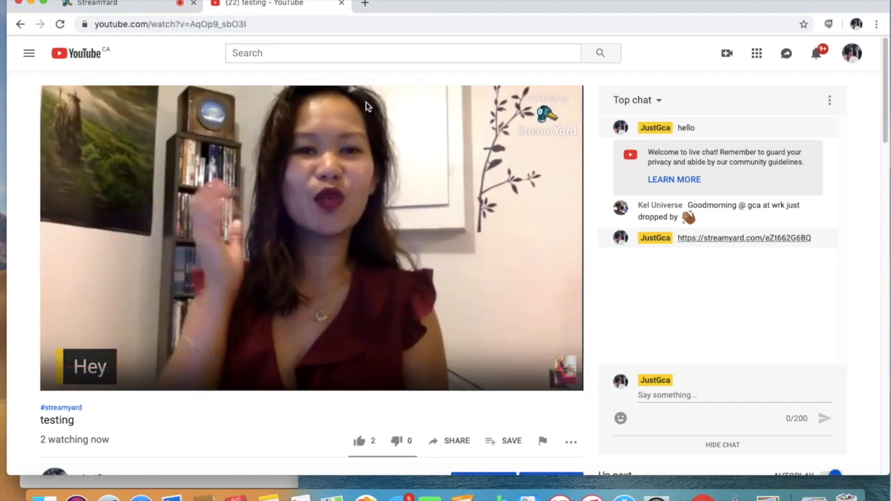
mouse_move(753, 251)
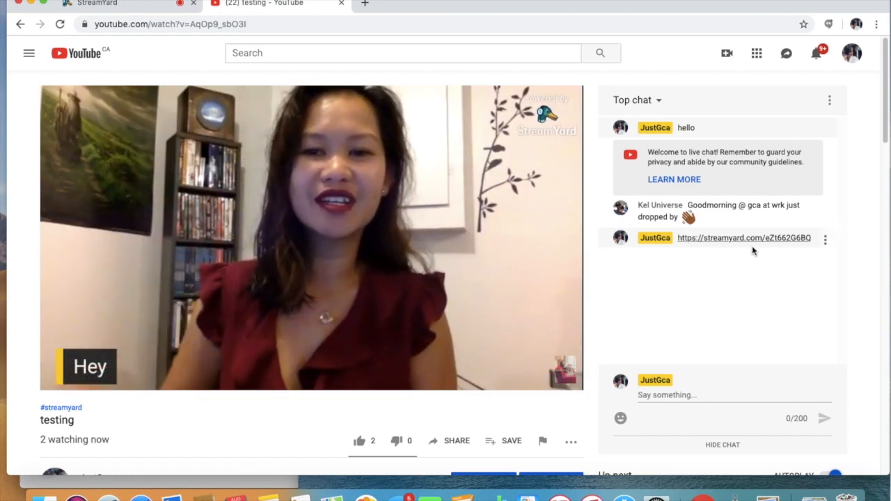
mouse_move(720, 242)
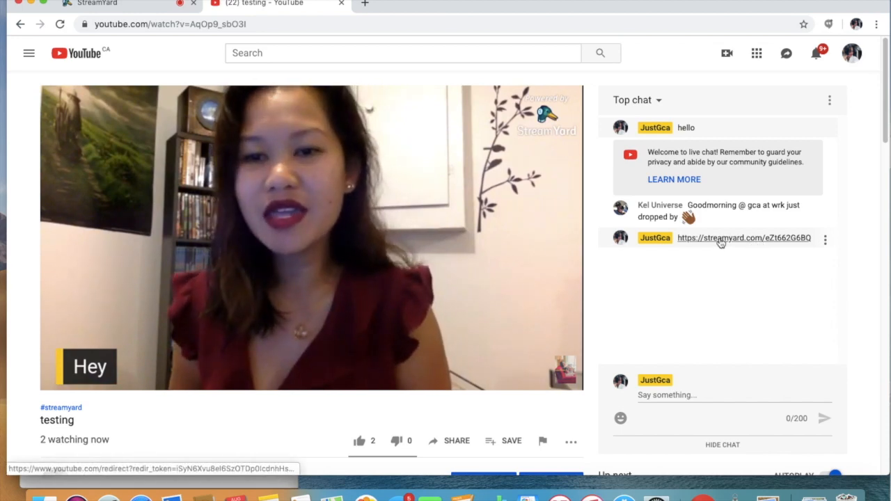
mouse_move(473, 168)
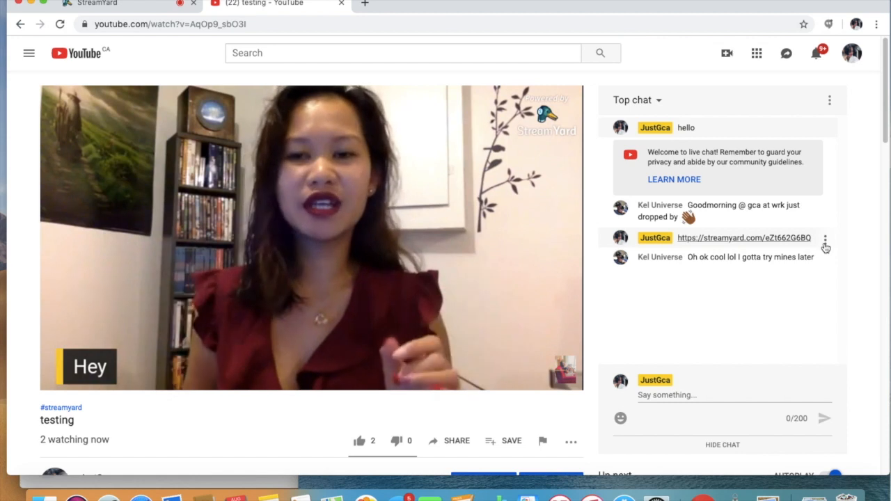
click(826, 238)
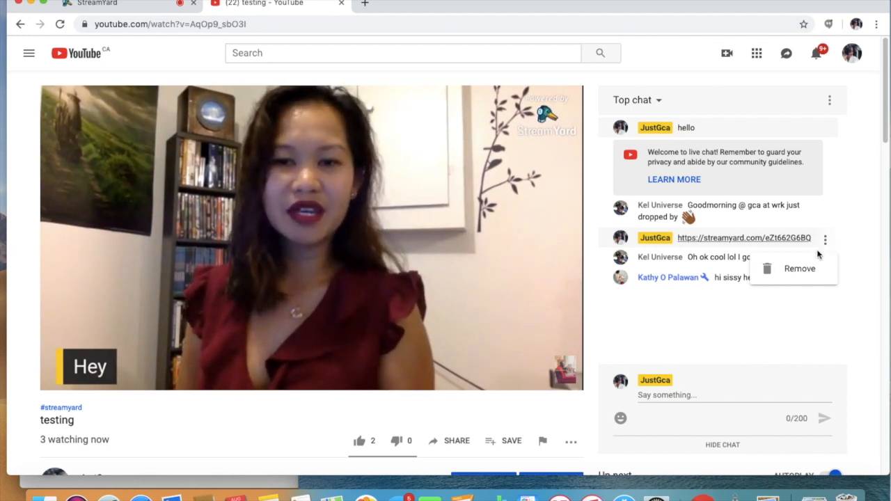
click(796, 268)
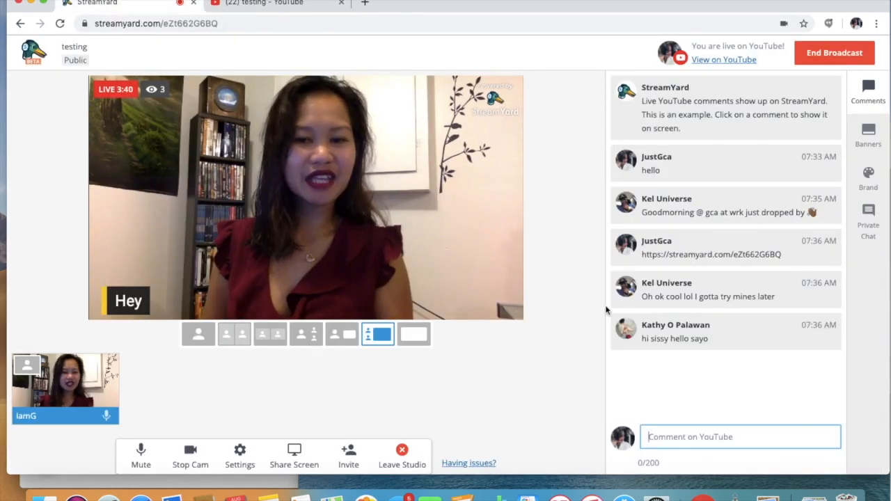
mouse_move(219, 431)
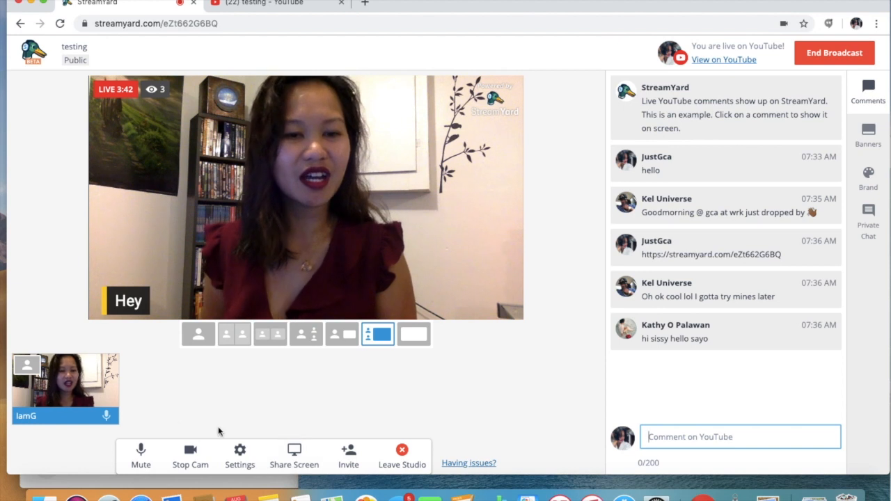
mouse_move(251, 401)
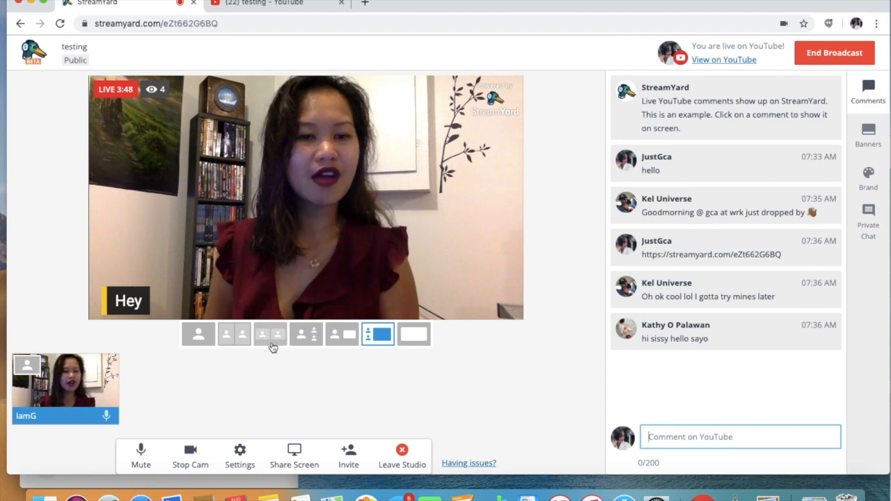
mouse_move(326, 357)
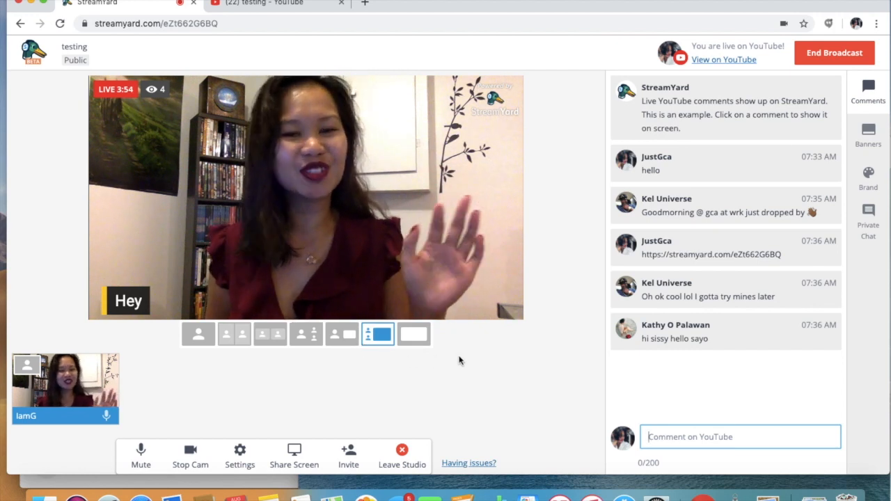
mouse_move(467, 369)
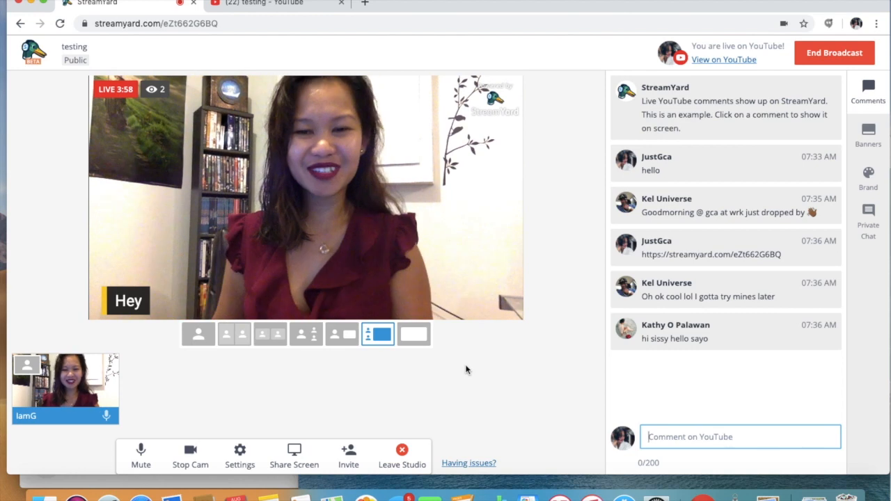
mouse_move(390, 400)
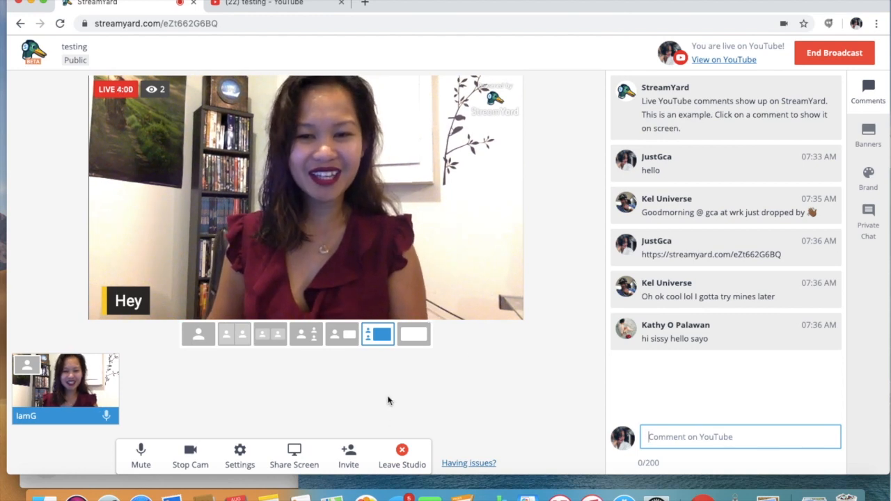
mouse_move(373, 409)
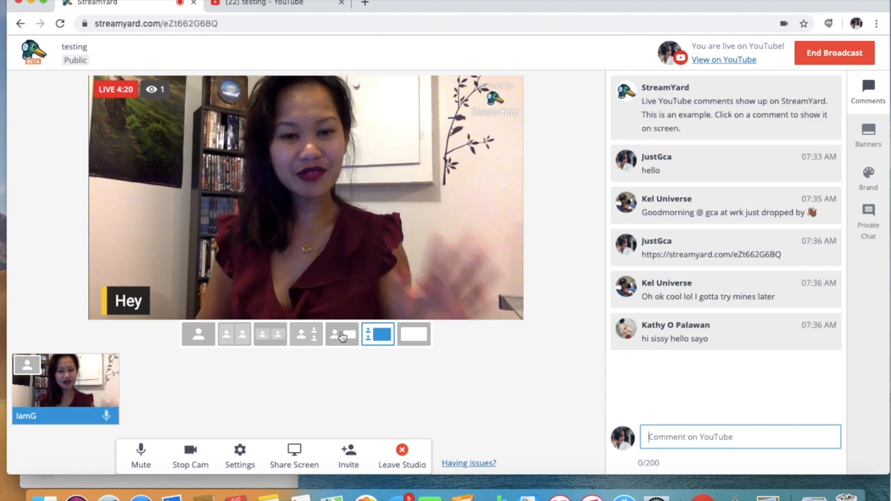
mouse_move(680, 290)
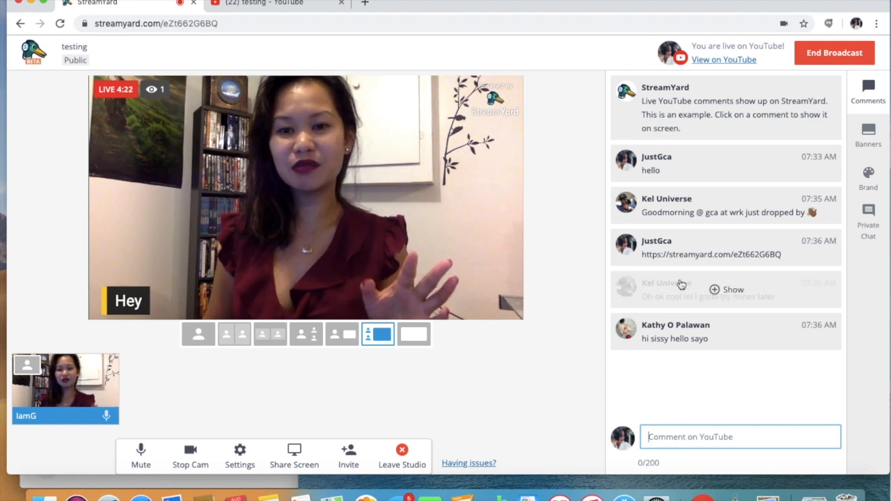
click(725, 206)
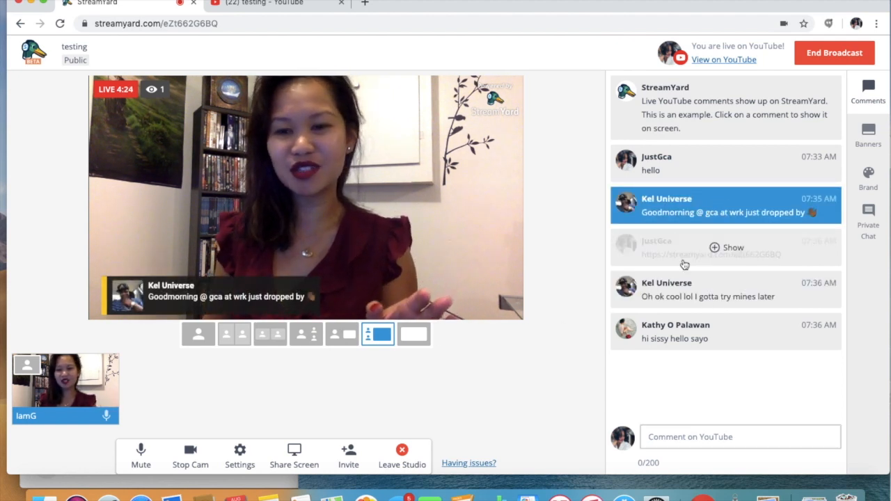
click(867, 132)
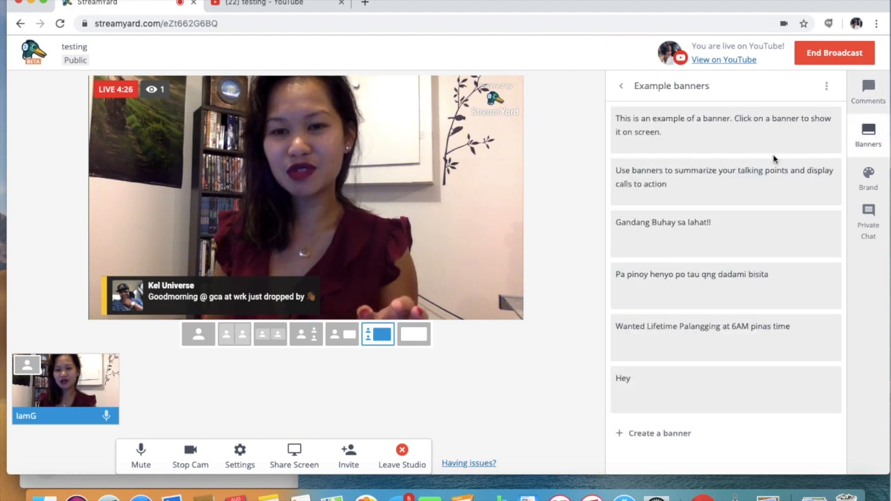
click(868, 178)
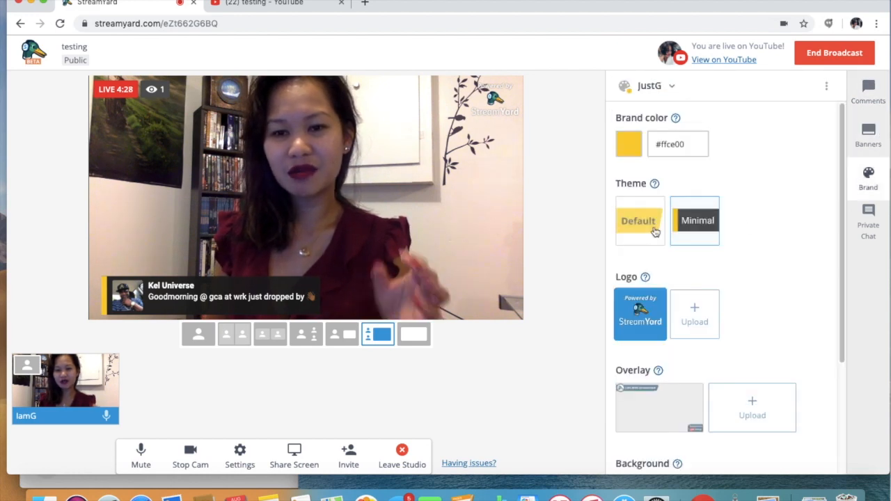
click(639, 220)
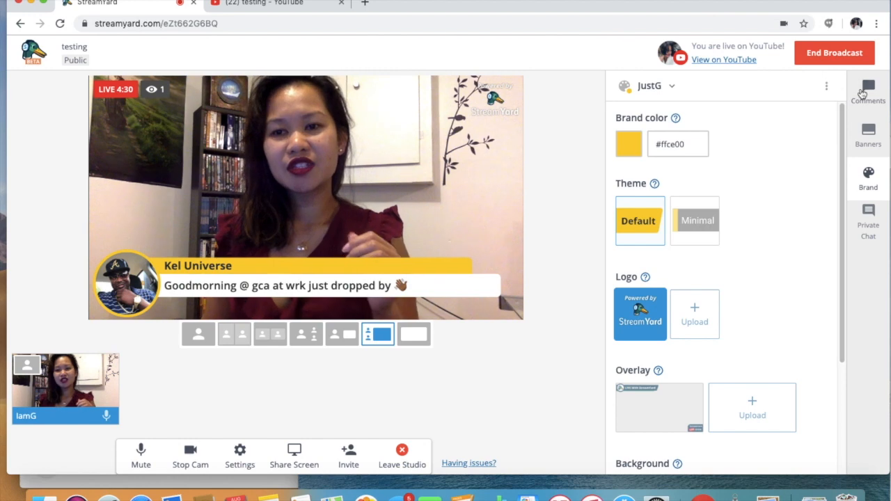
click(867, 90)
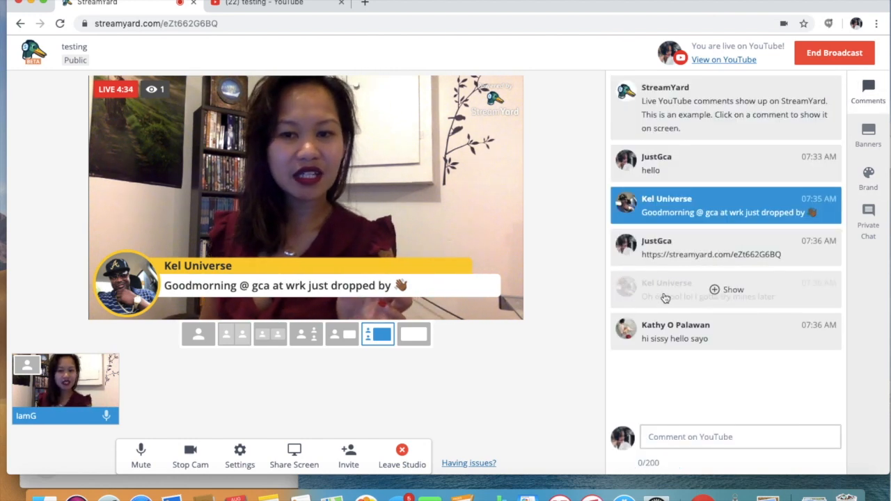
click(726, 289)
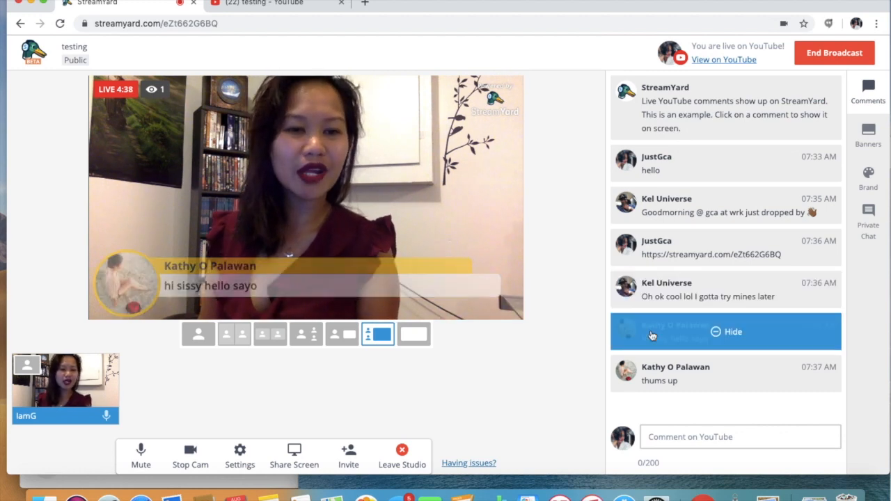
click(675, 381)
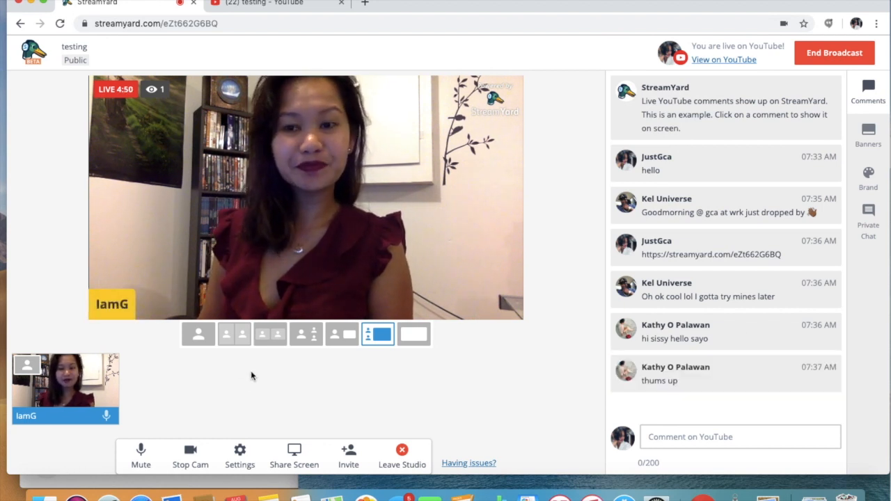
mouse_move(217, 398)
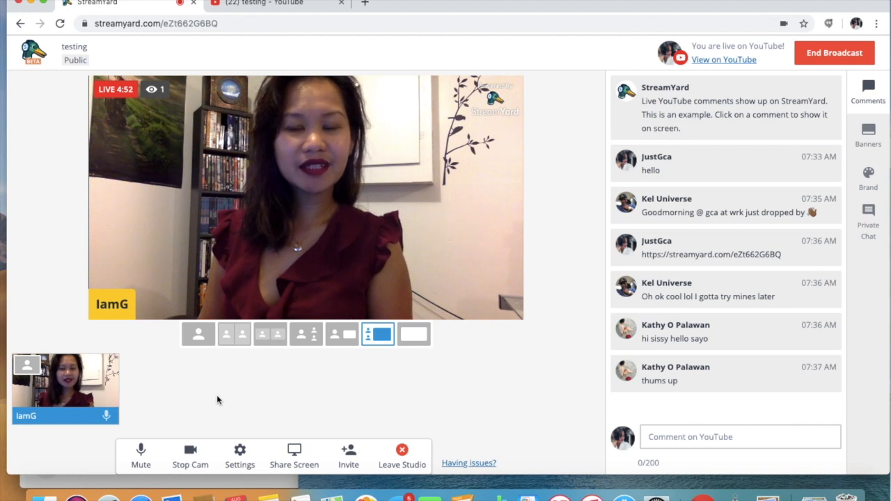
mouse_move(598, 43)
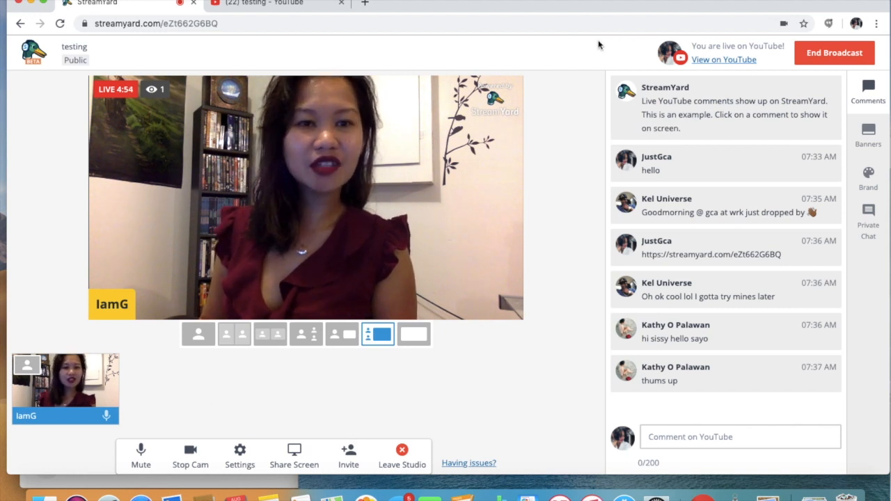
mouse_move(836, 57)
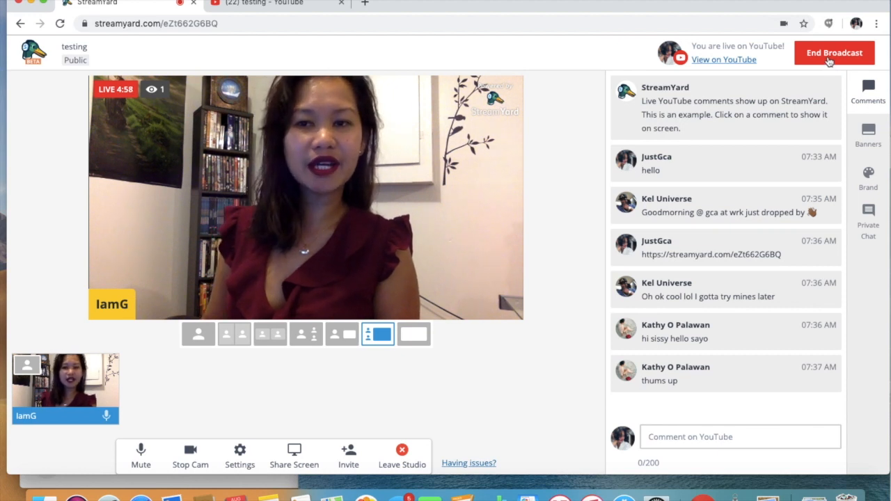
End the live broadcast, confirming the prompt, and choose Not Now on the feedback request
click(834, 52)
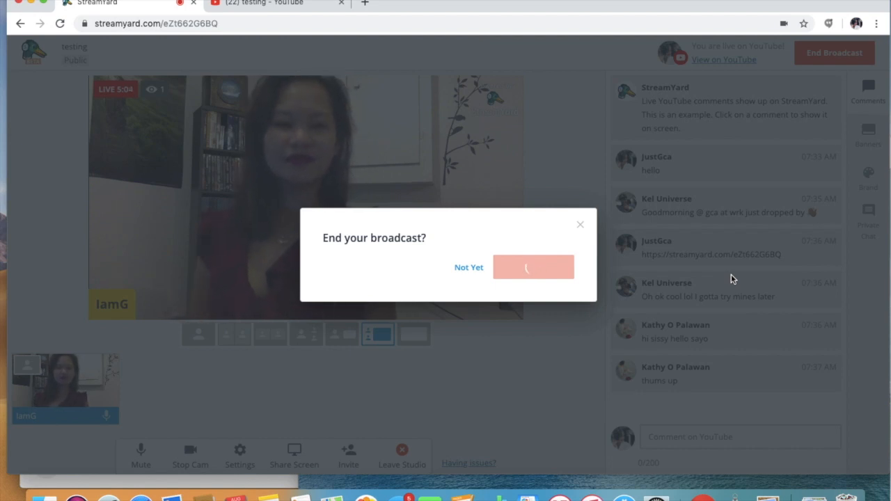
click(533, 267)
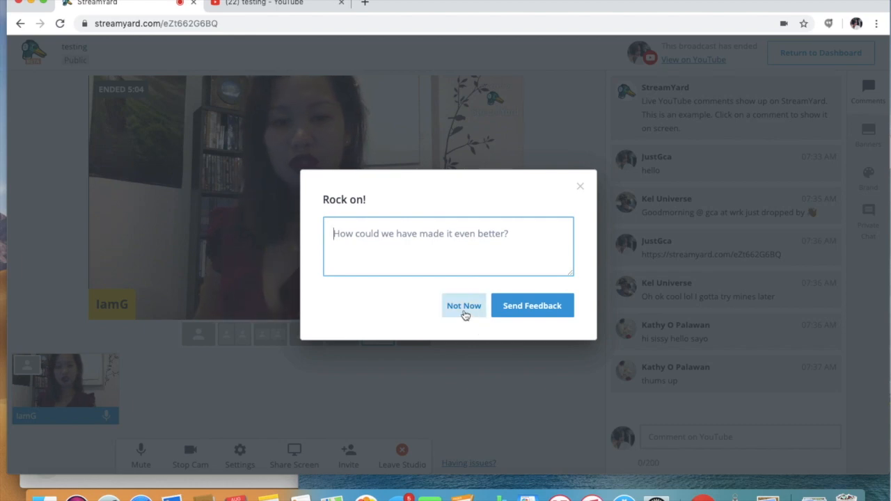
click(463, 306)
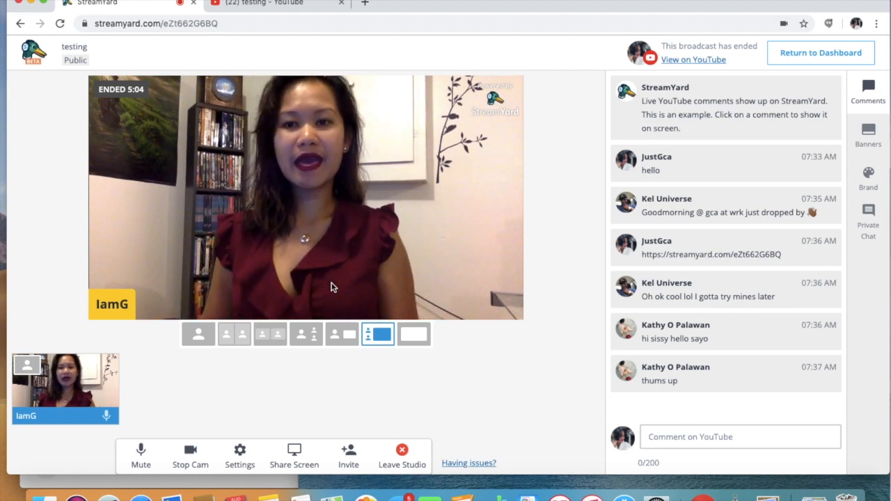
mouse_move(830, 58)
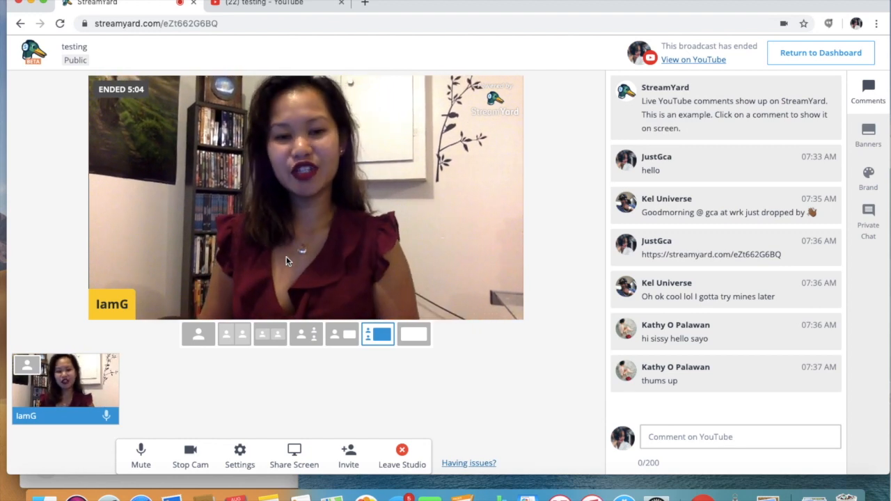
mouse_move(293, 186)
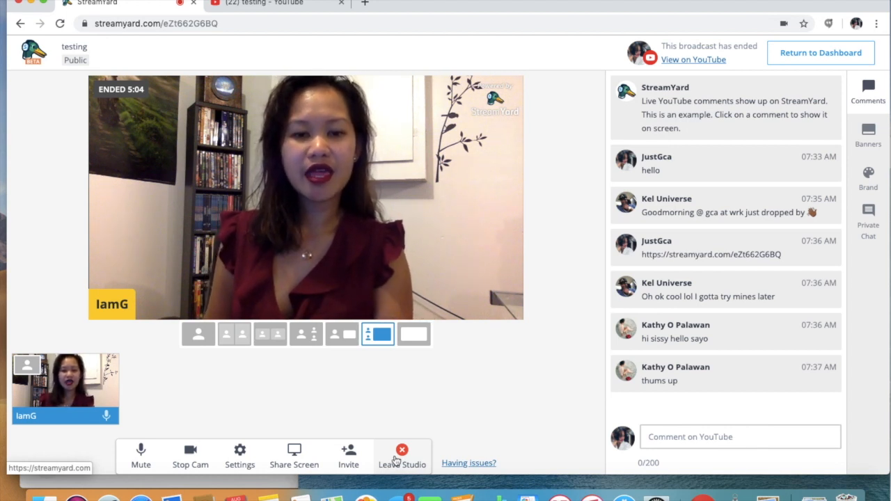
Leave the studio and delete the Hello Testing broadcast via its More menu on the dashboard
click(400, 451)
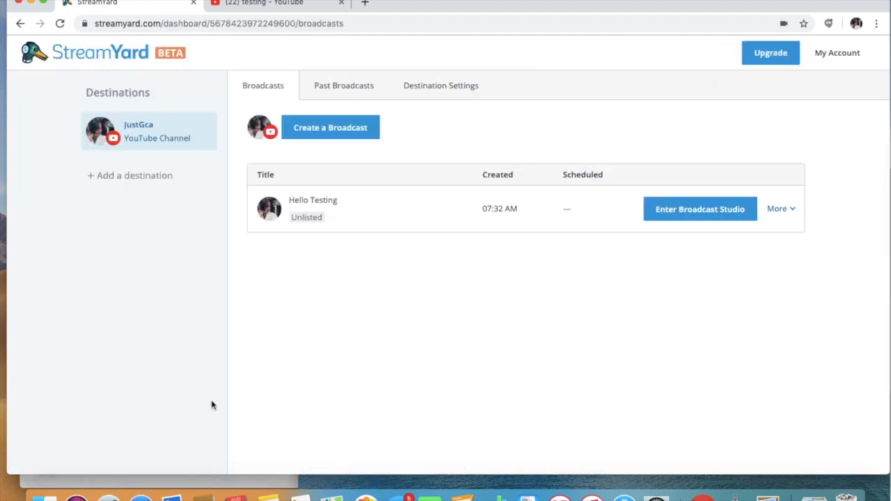
click(779, 209)
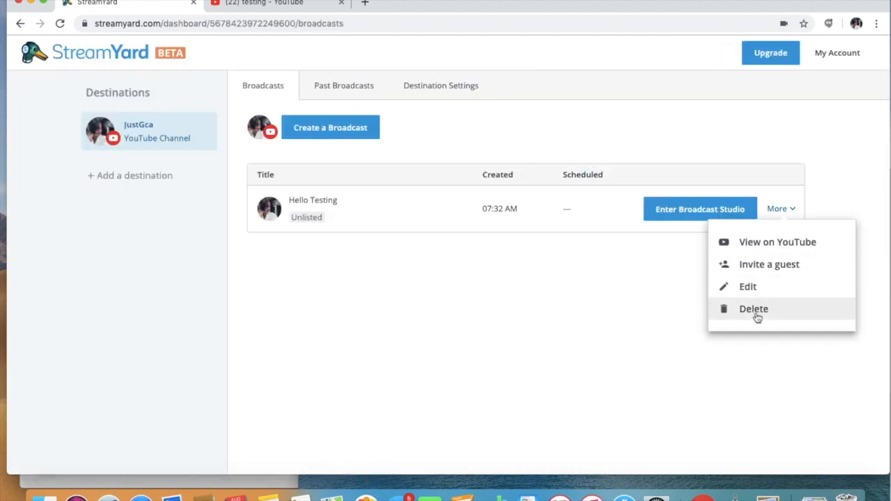
click(753, 309)
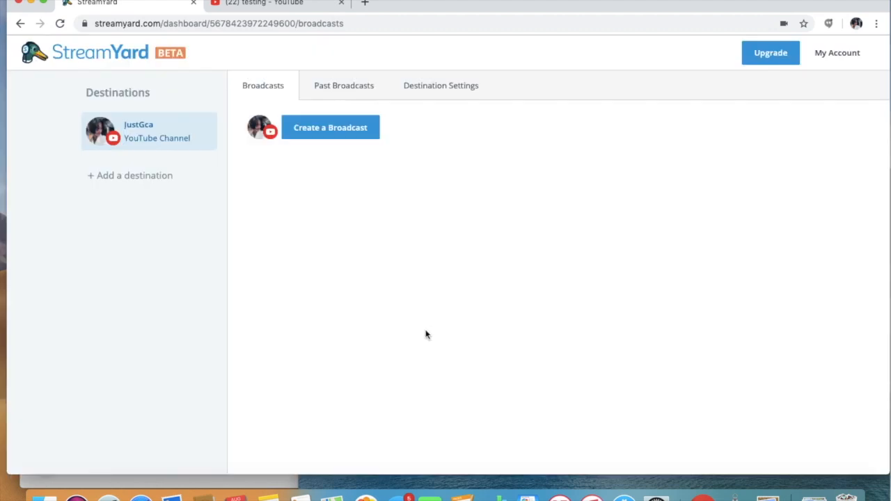